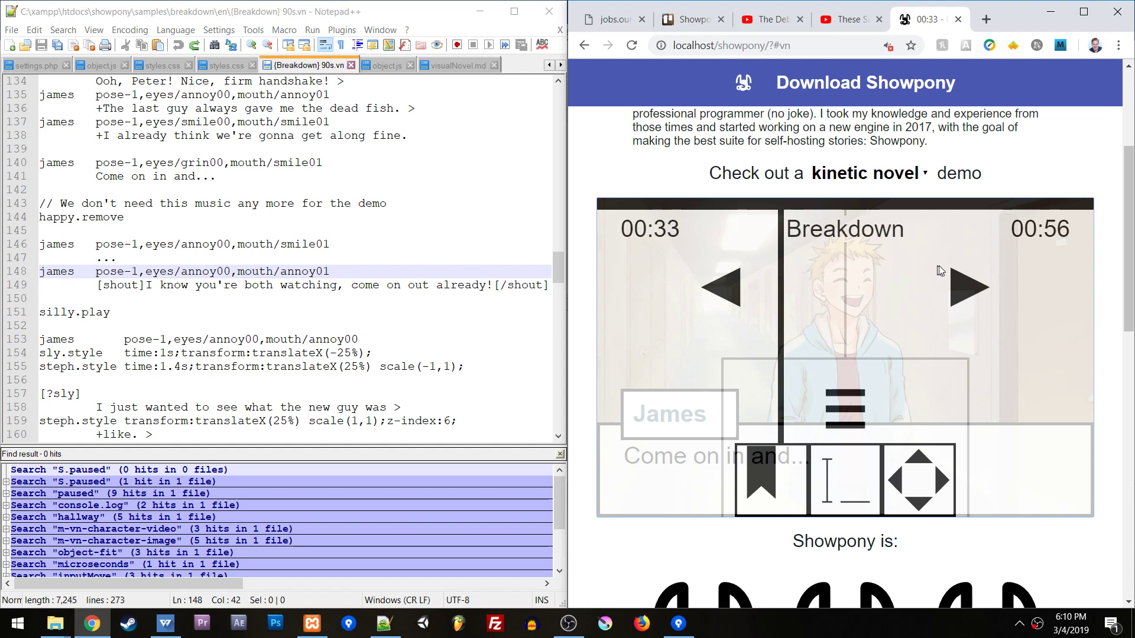
mouse_move(890, 299)
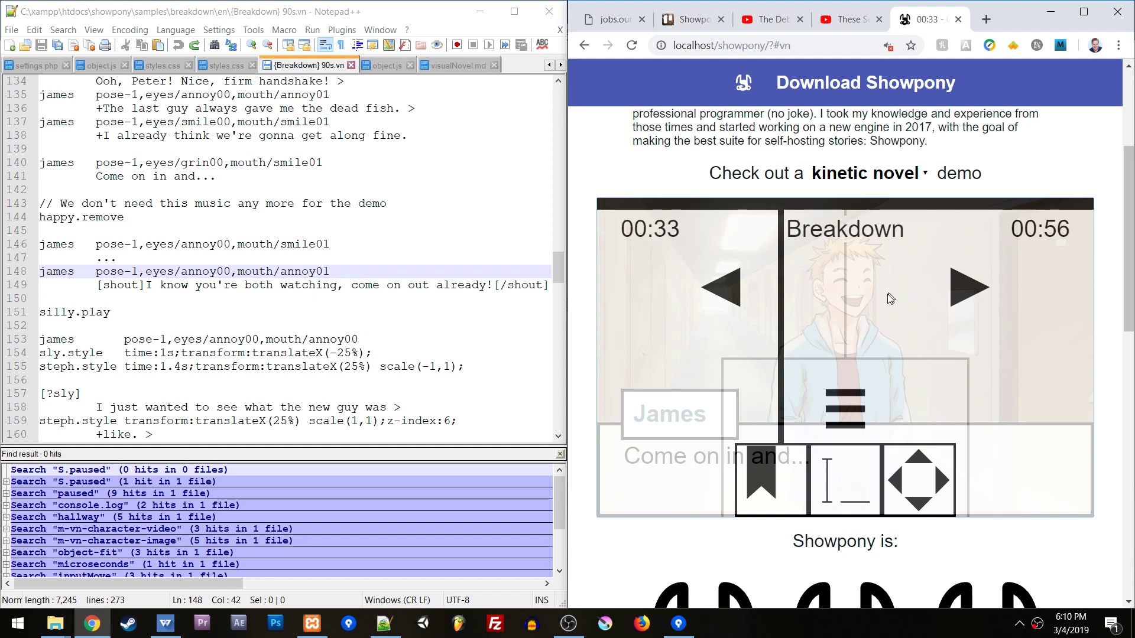
mouse_move(842, 209)
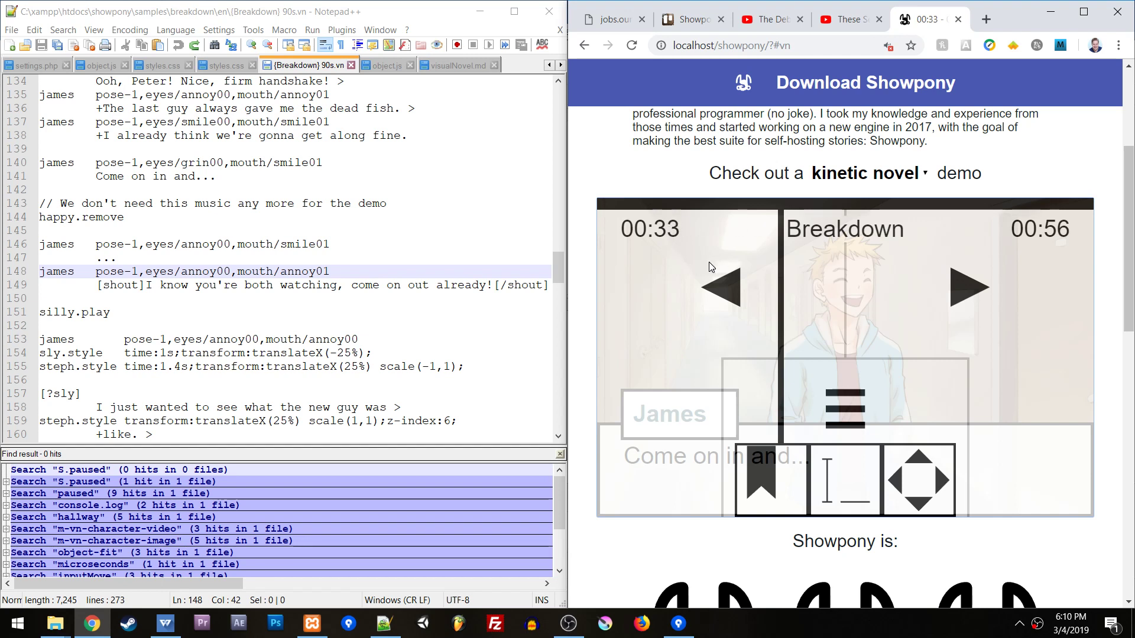
mouse_move(832, 263)
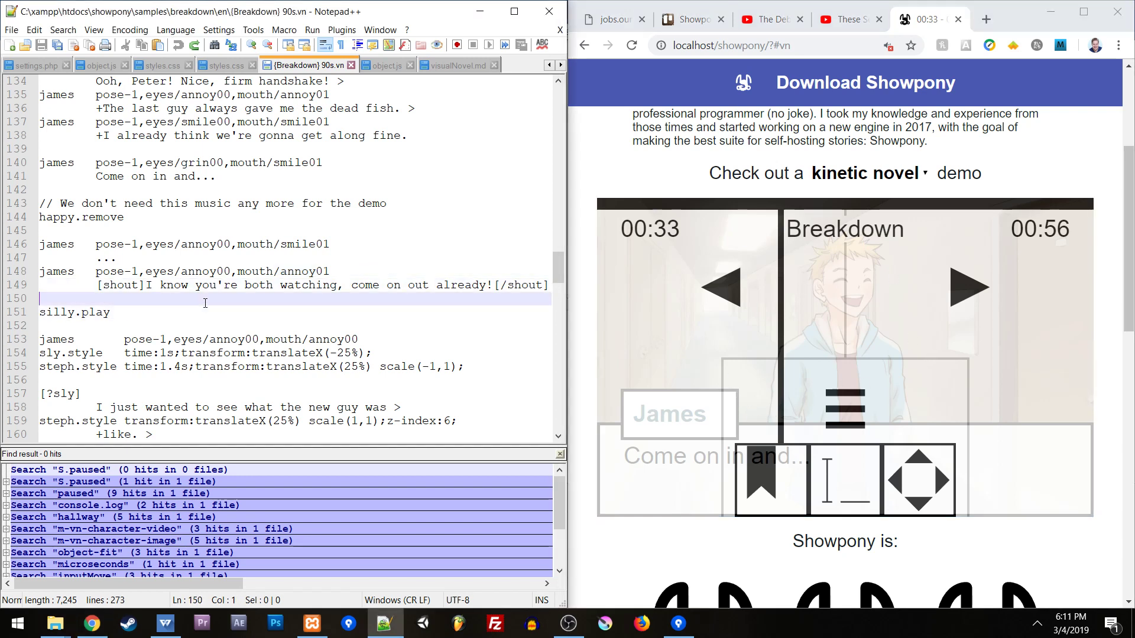
mouse_move(410, 273)
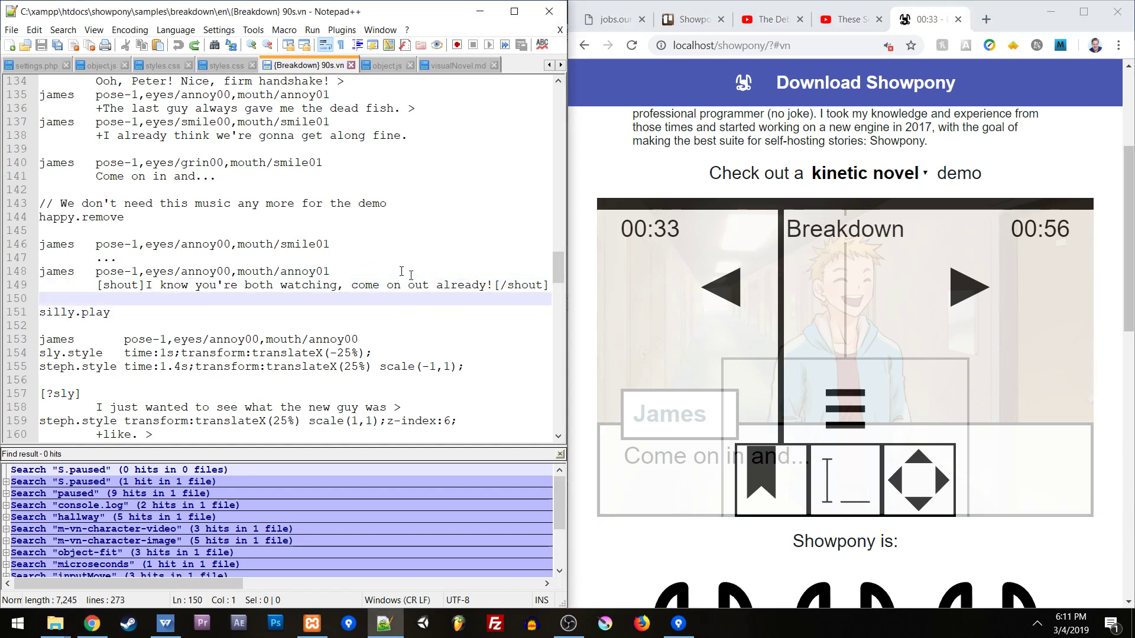
- Bring the visualNovel object.js file forward, passing the image object.js and styles.css files
click(387, 63)
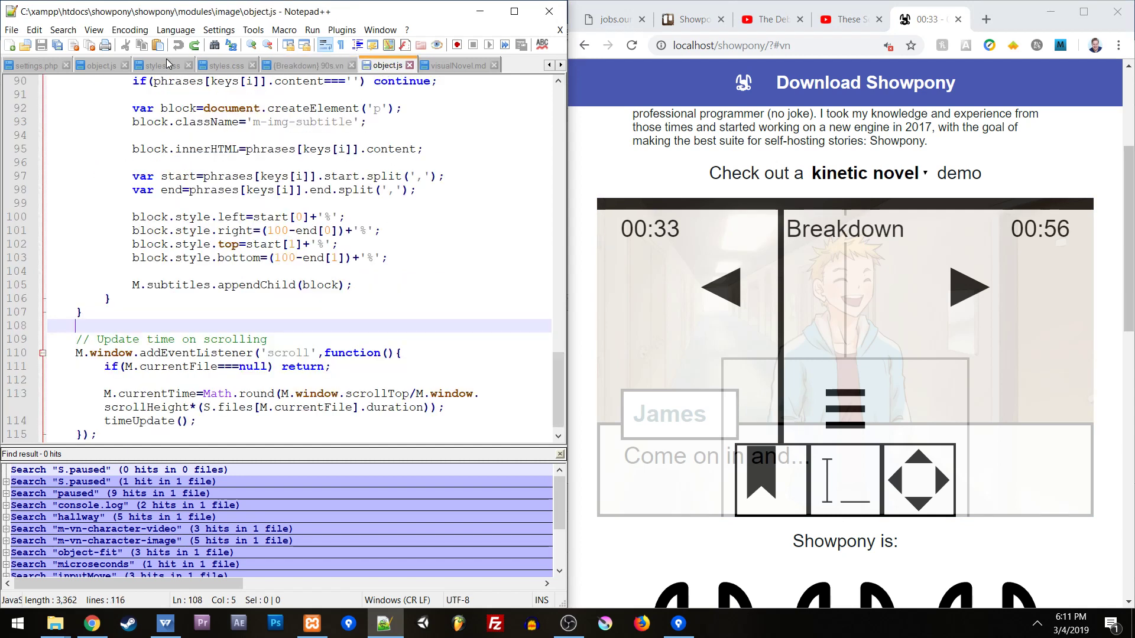
click(162, 64)
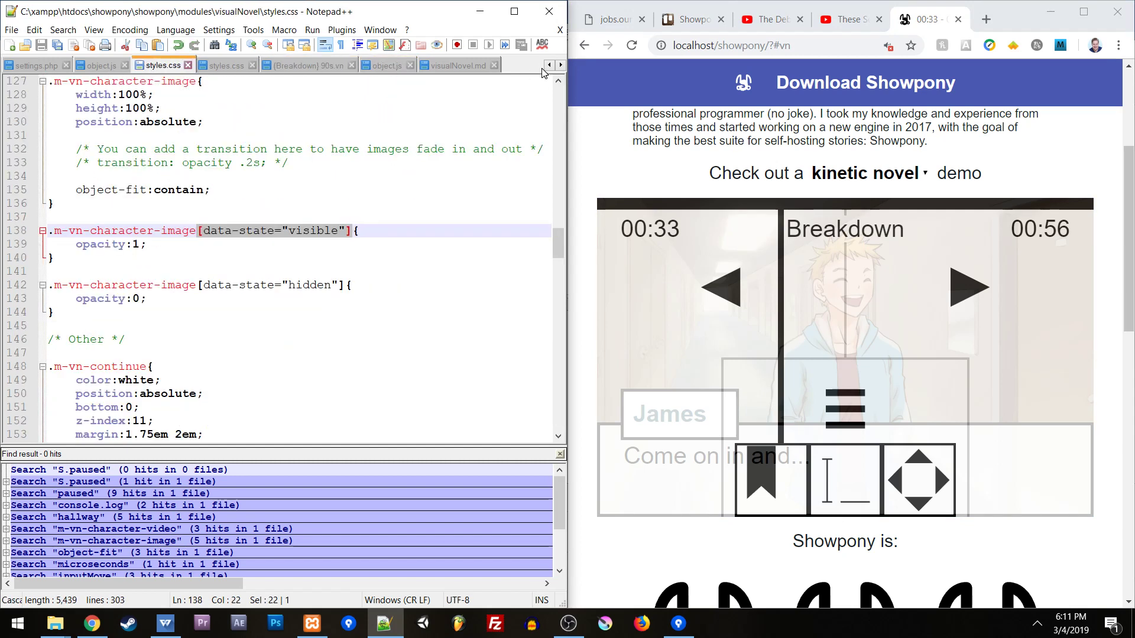
click(560, 65)
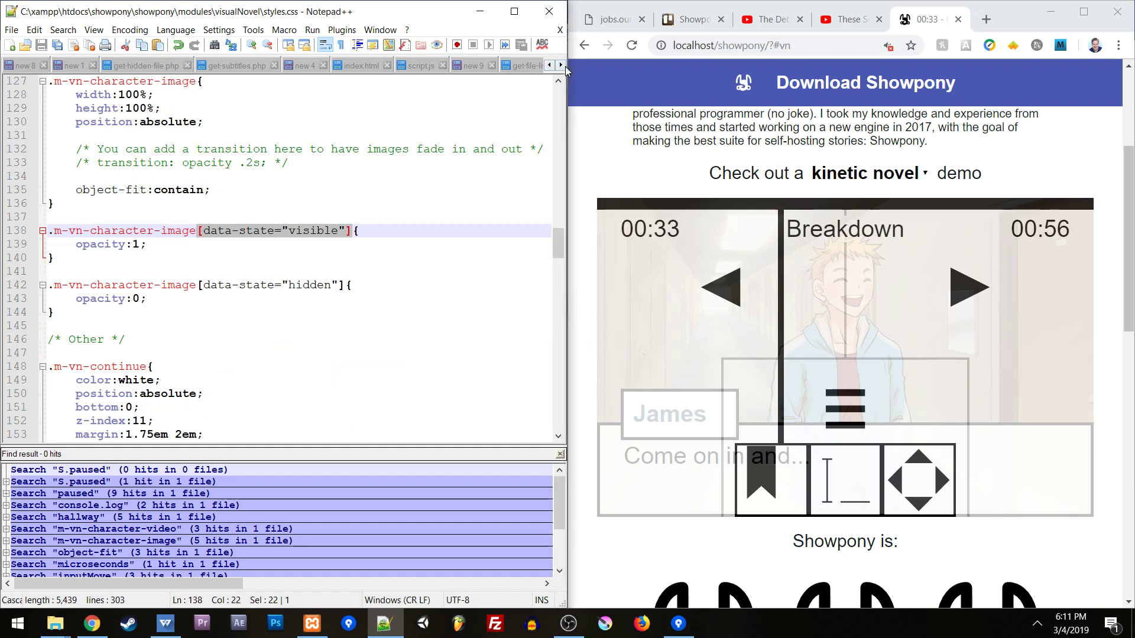
click(550, 65)
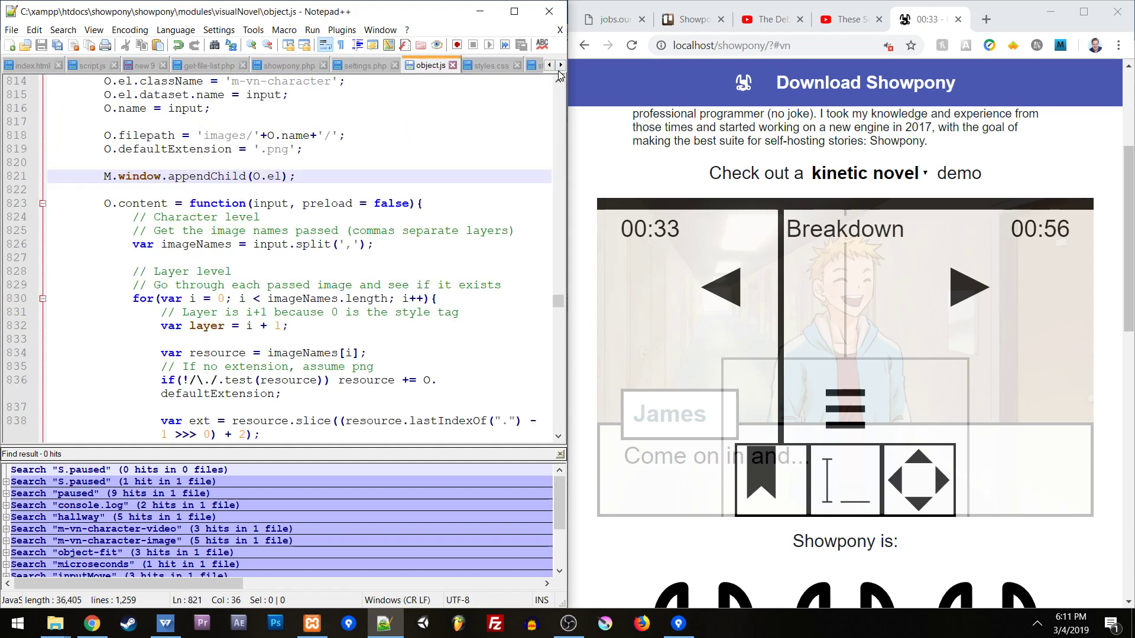
- Highlight uses of character and scroll to the M.character mp4/webm video layer code
scroll(up, 3)
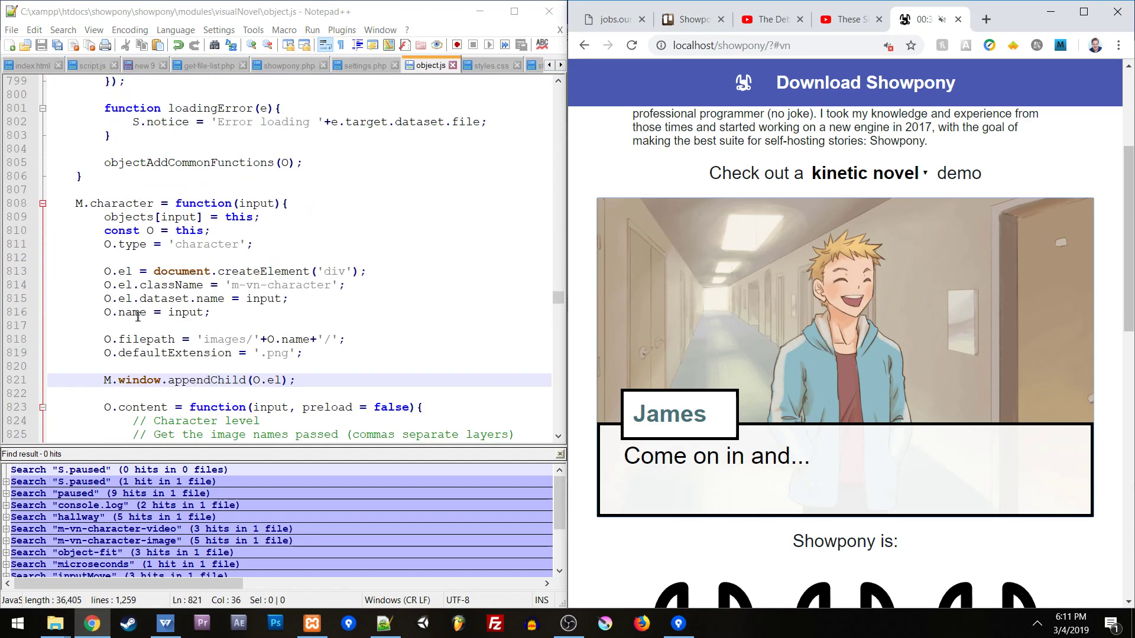
double_click(120, 204)
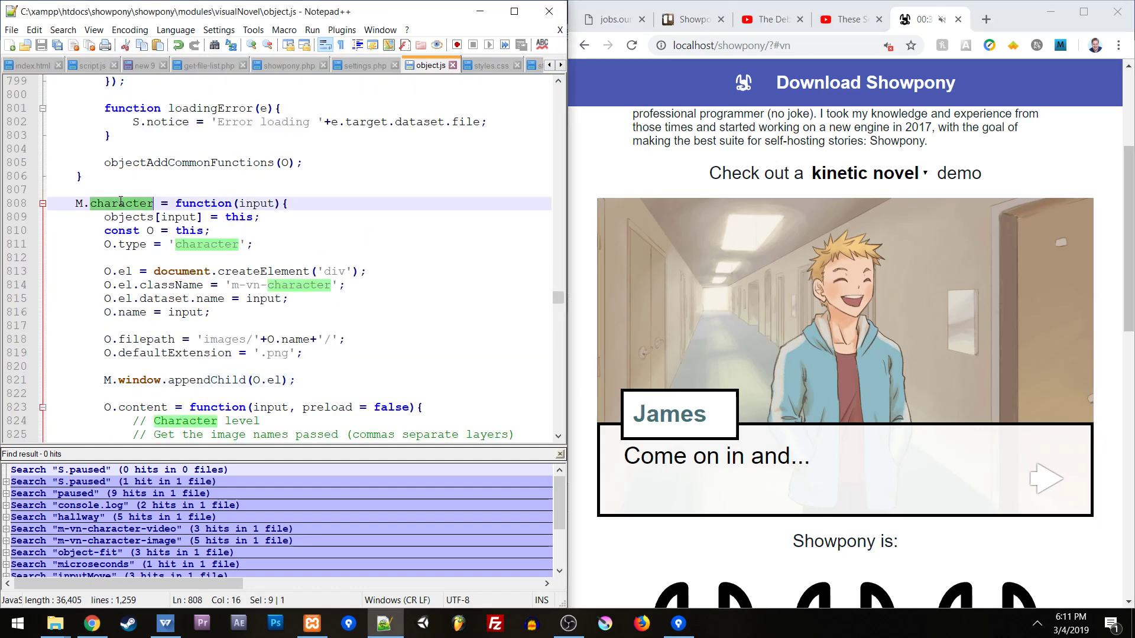
scroll(down, 3)
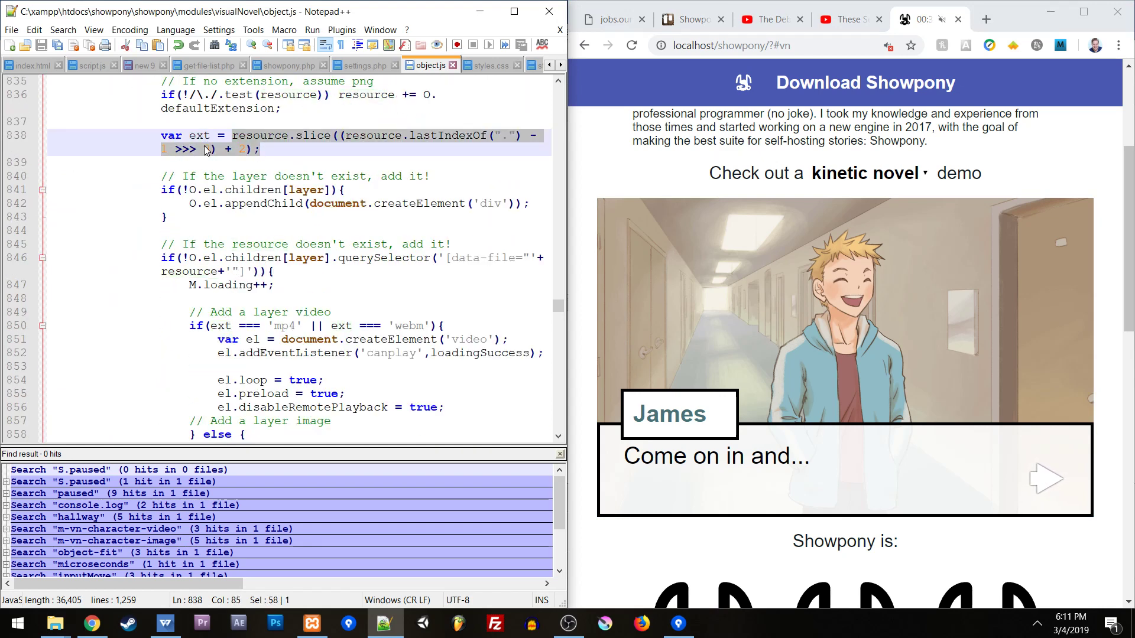
scroll(down, 3)
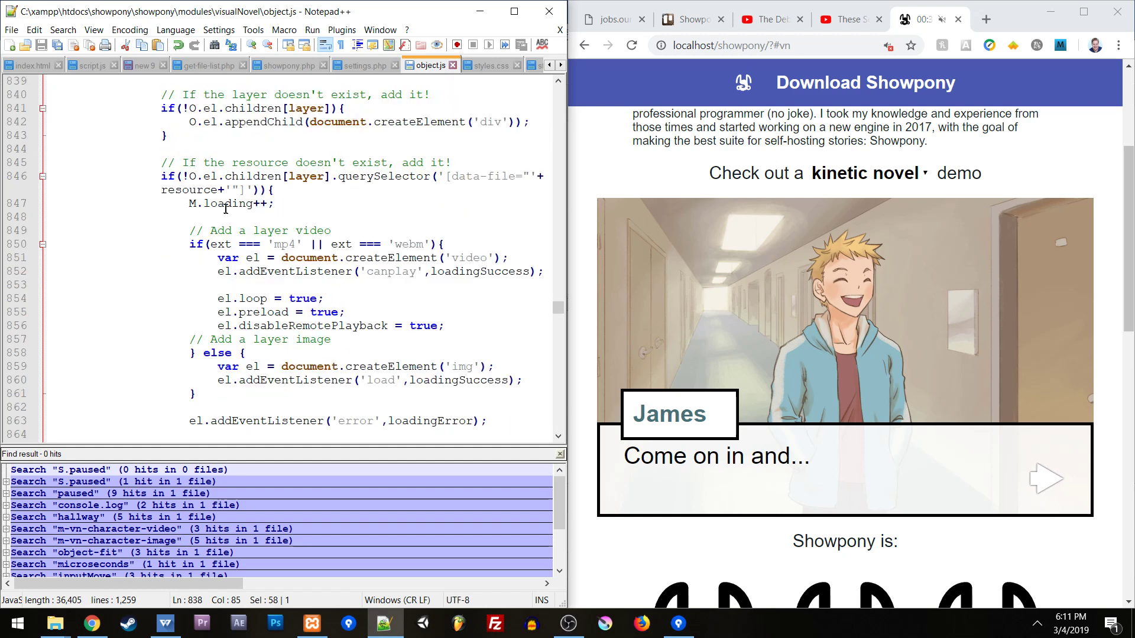
scroll(down, 3)
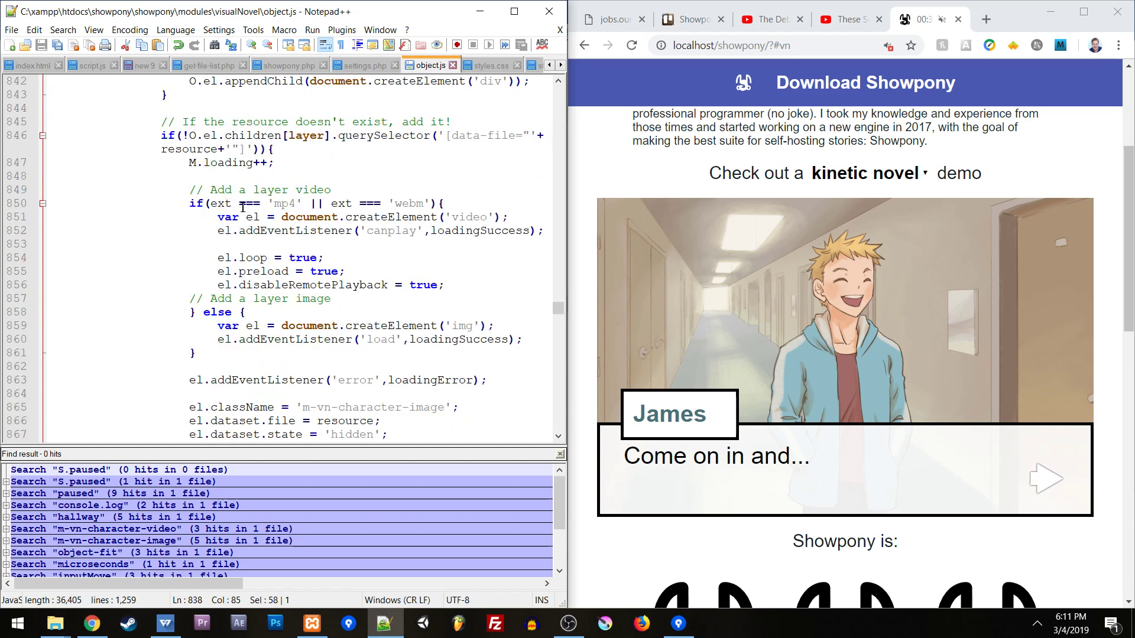
double_click(221, 203)
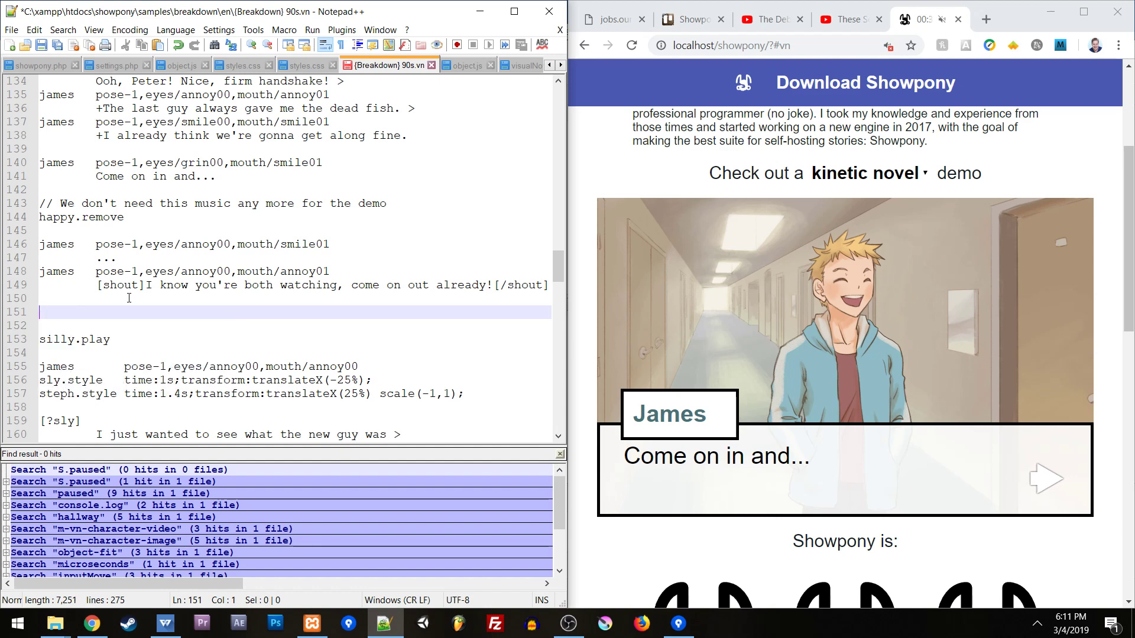
- Add the line 'hallway /images/rain.mp4' after James's shout in the Breakdown script
text(hallway)
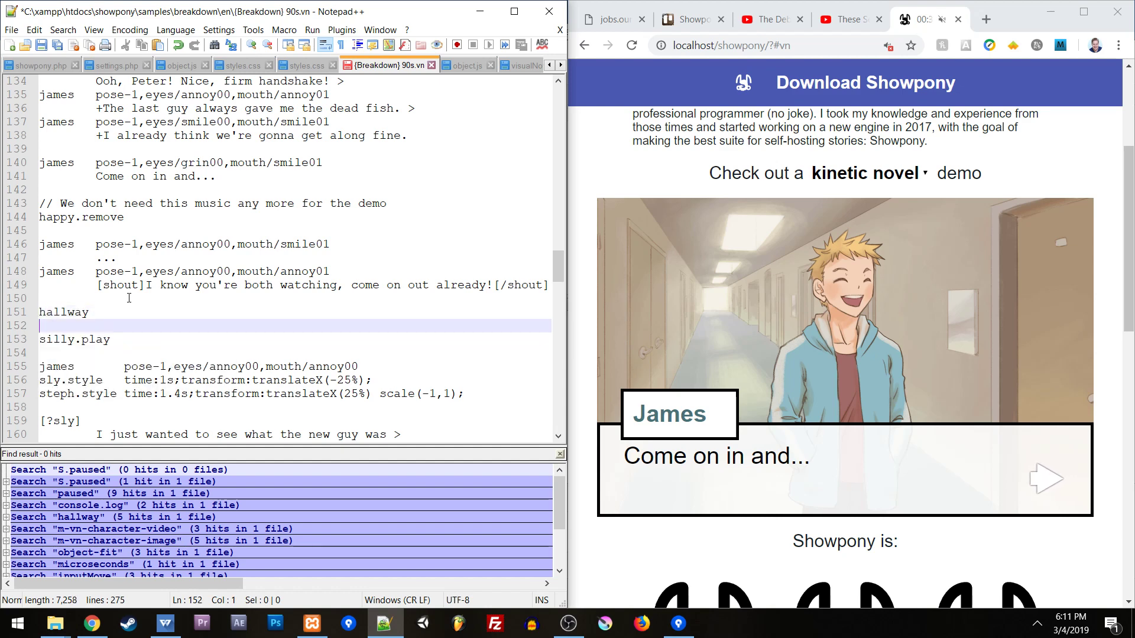
click(94, 312)
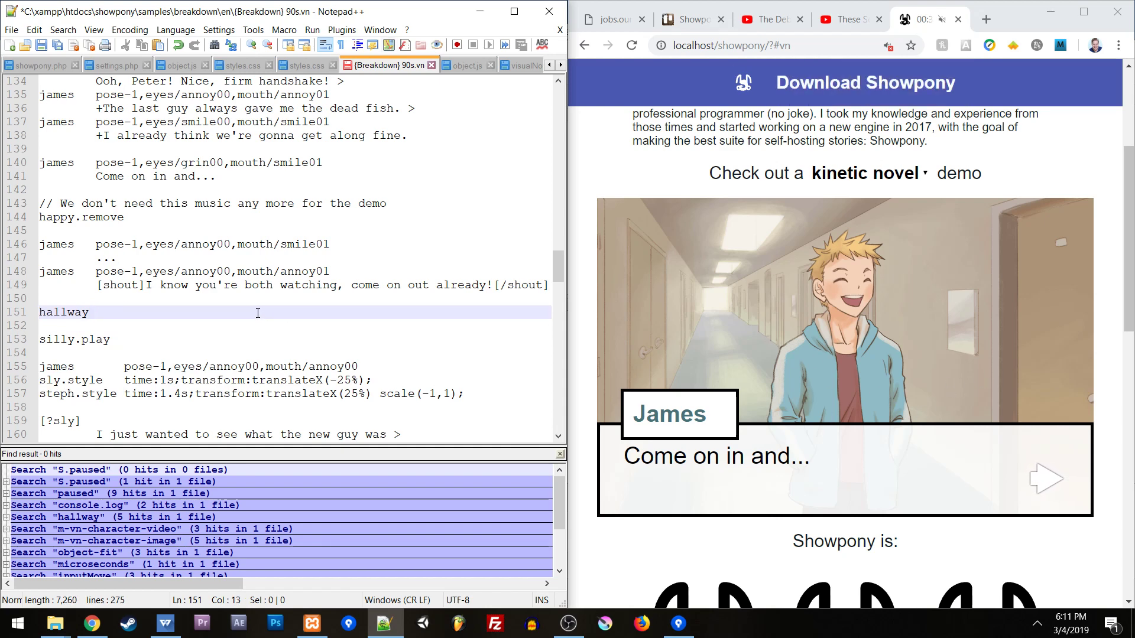
mouse_move(942, 341)
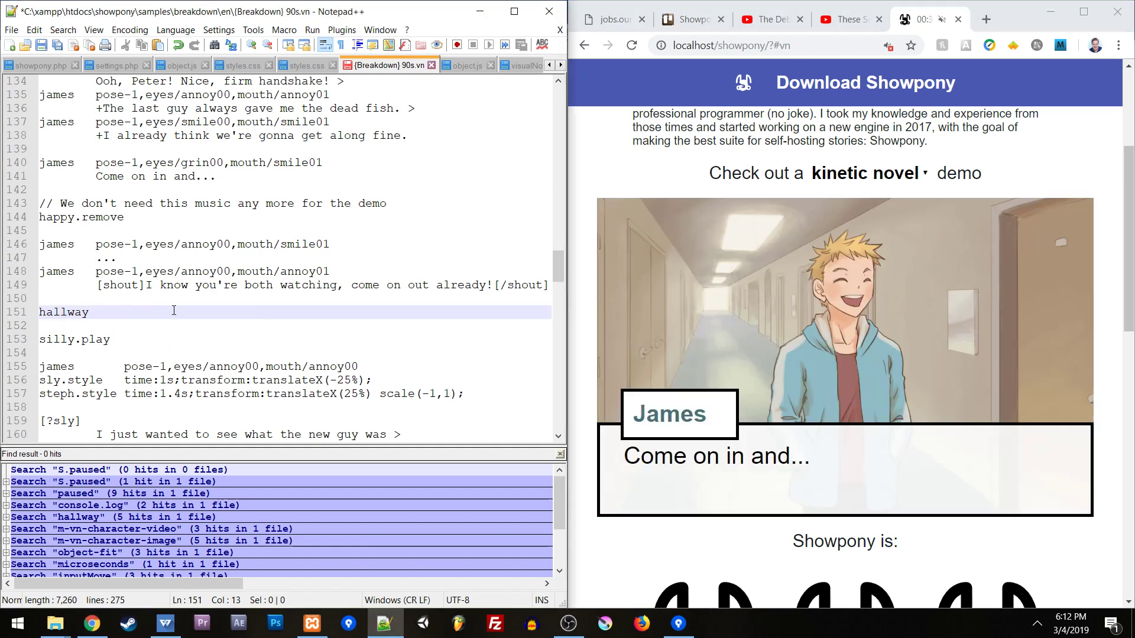
text(/)
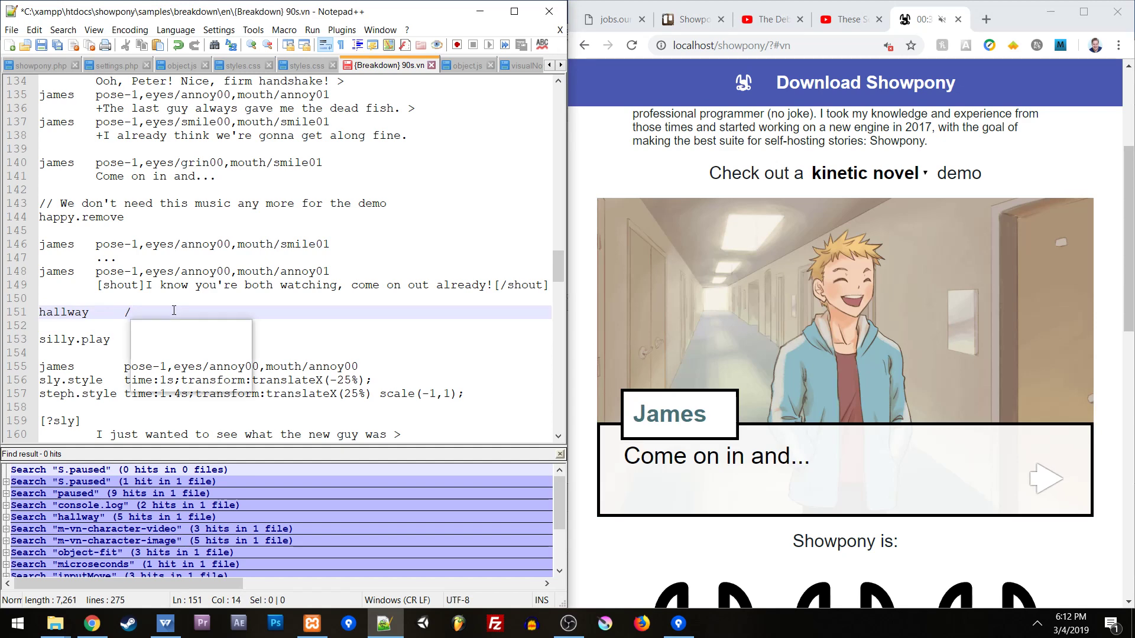
text(images/rain.mp4)
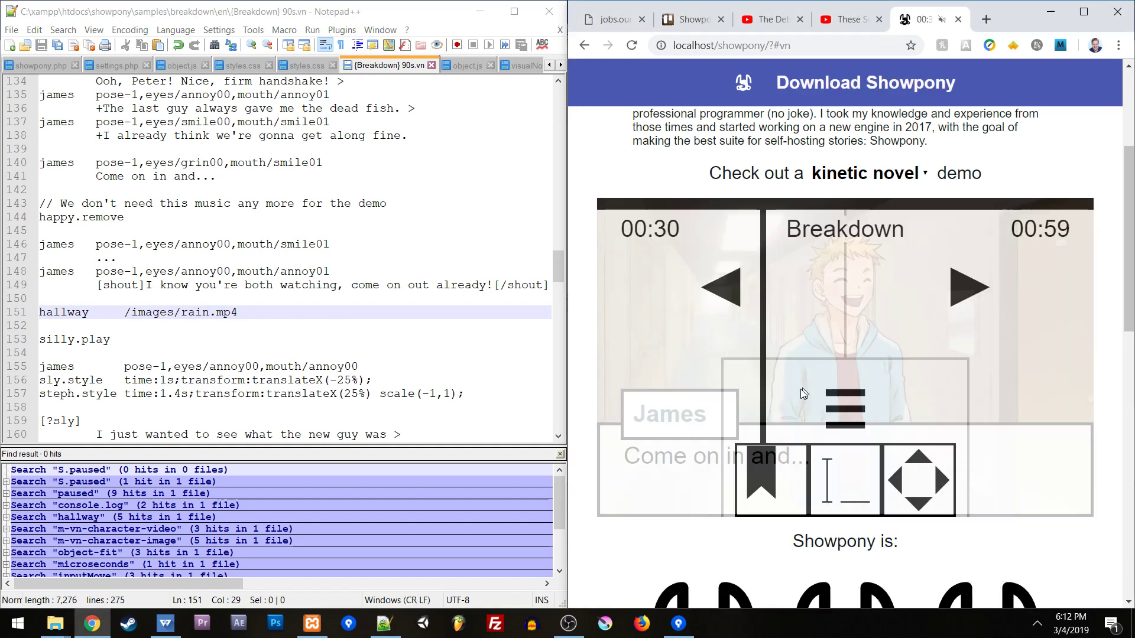
mouse_move(751, 417)
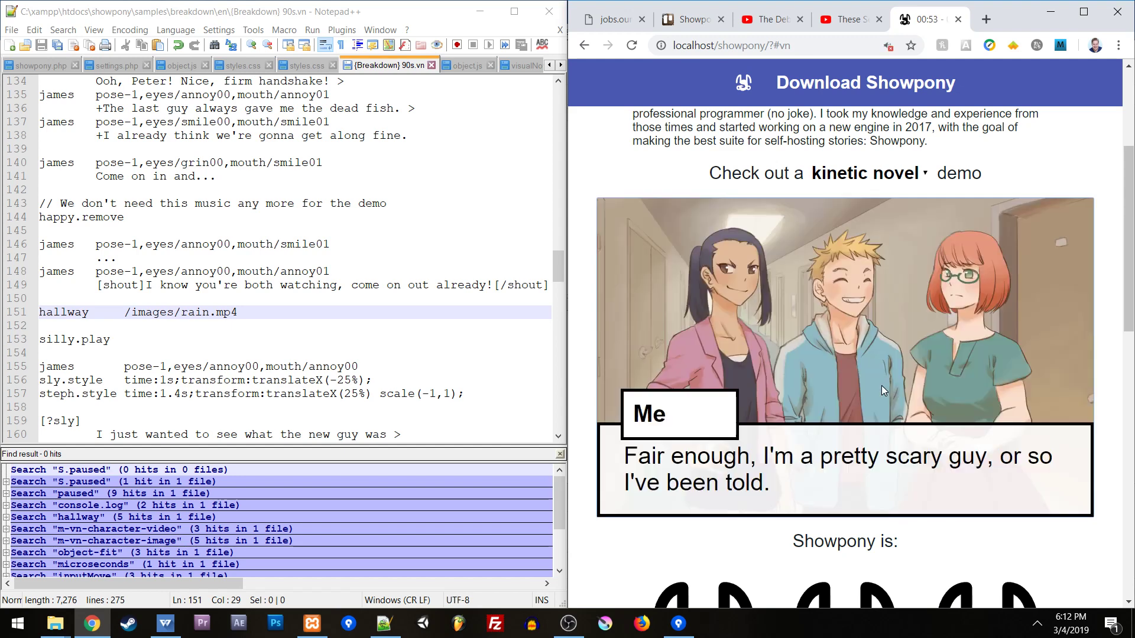
- Show Chrome's developer tools network log listing rain.mp4 among the demo's requests
key(F12)
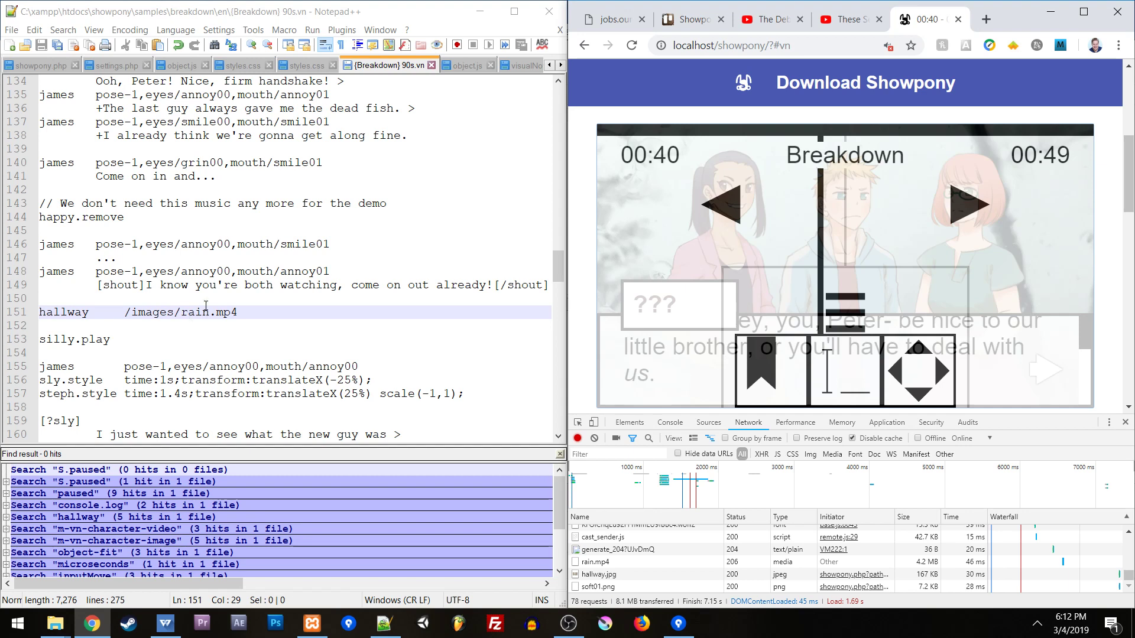
mouse_move(461, 76)
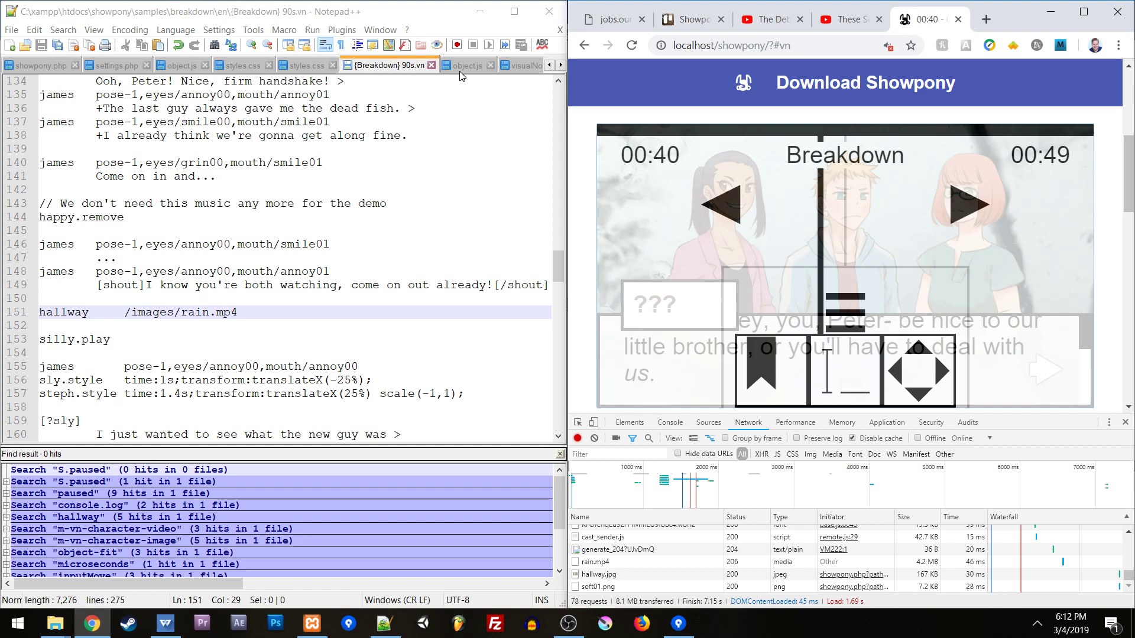
- Show the image module's object.js while inspecting the rain.mp4 video element in DevTools
click(467, 64)
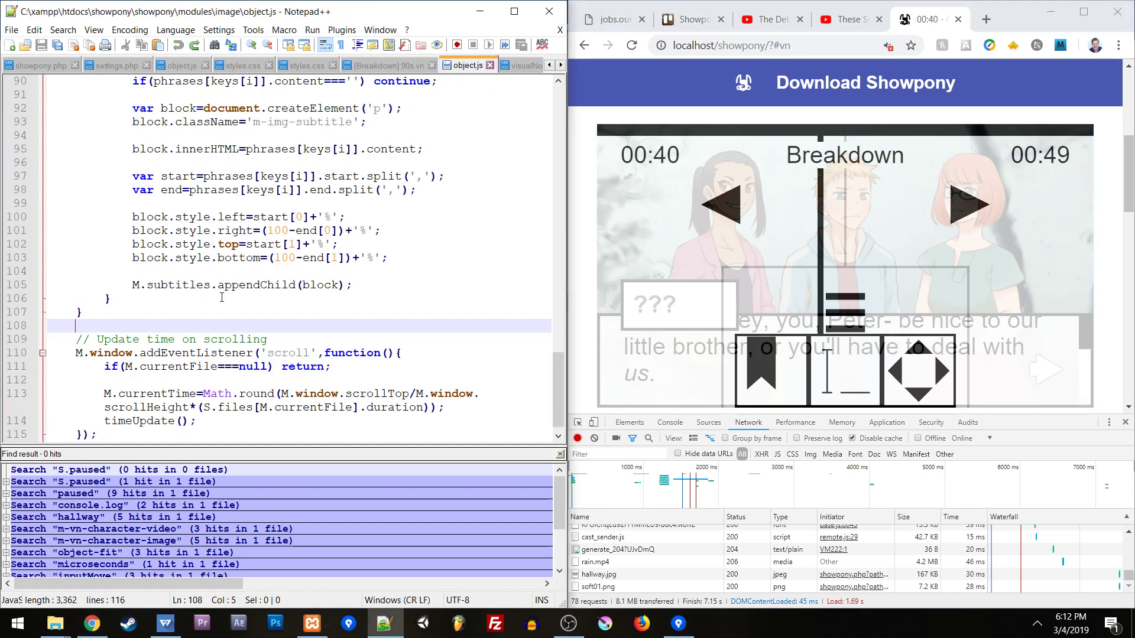
mouse_move(1007, 413)
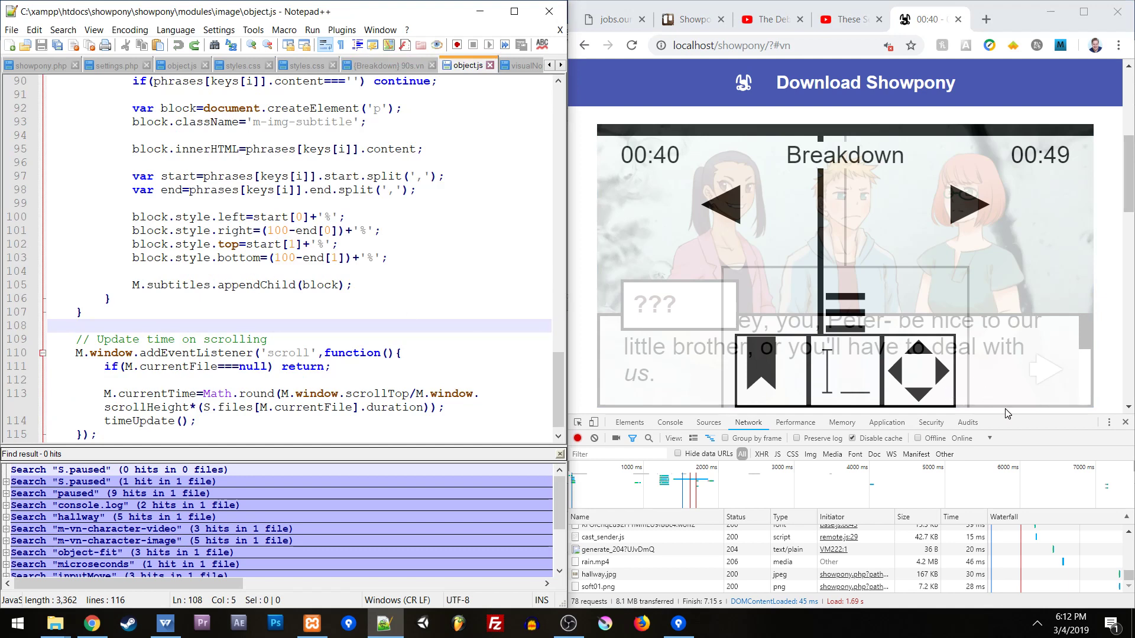
click(627, 422)
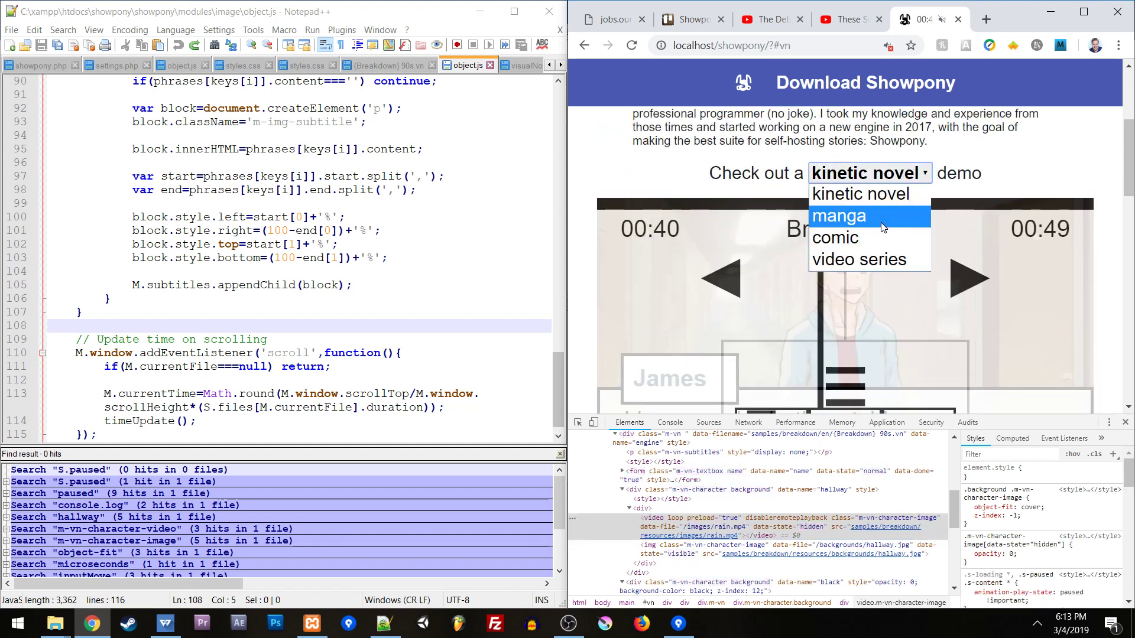
click(852, 259)
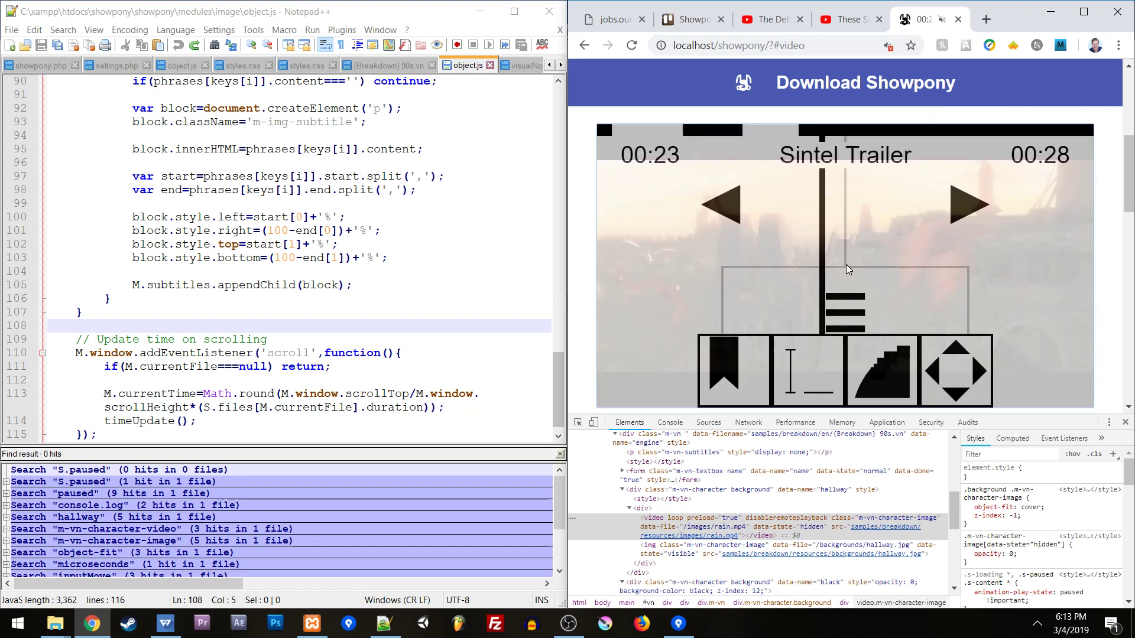
mouse_move(861, 212)
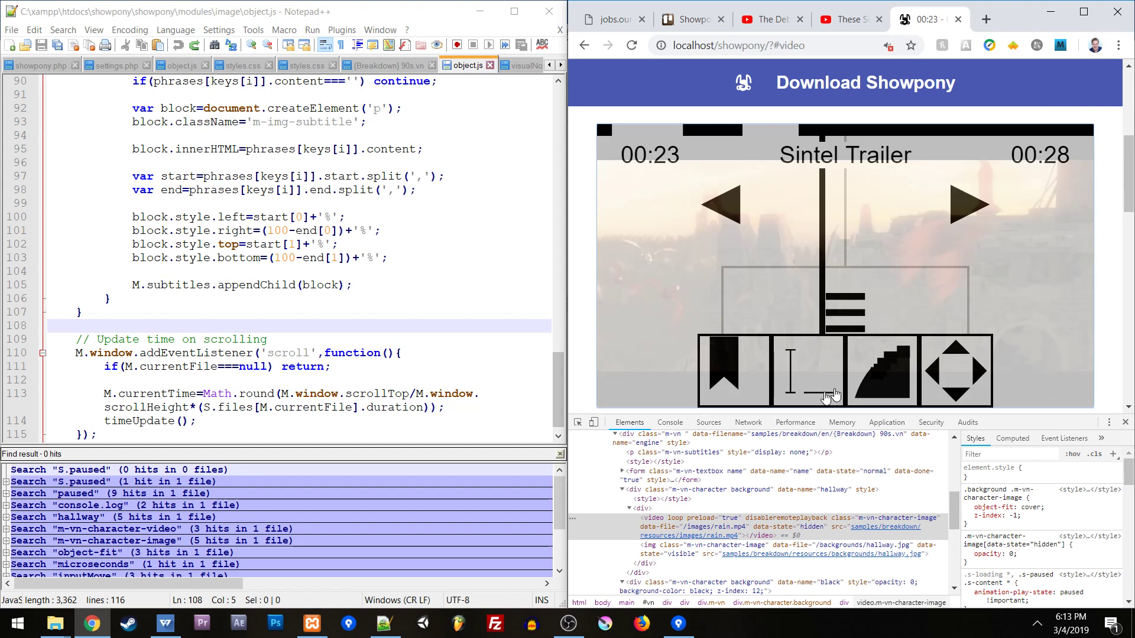
click(862, 173)
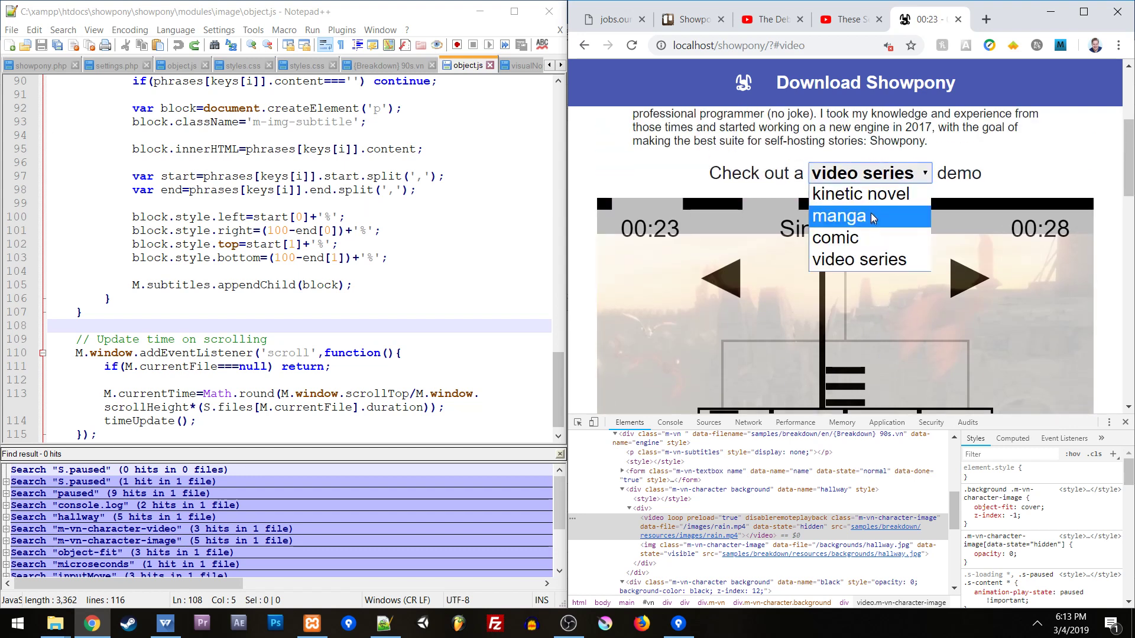
click(860, 194)
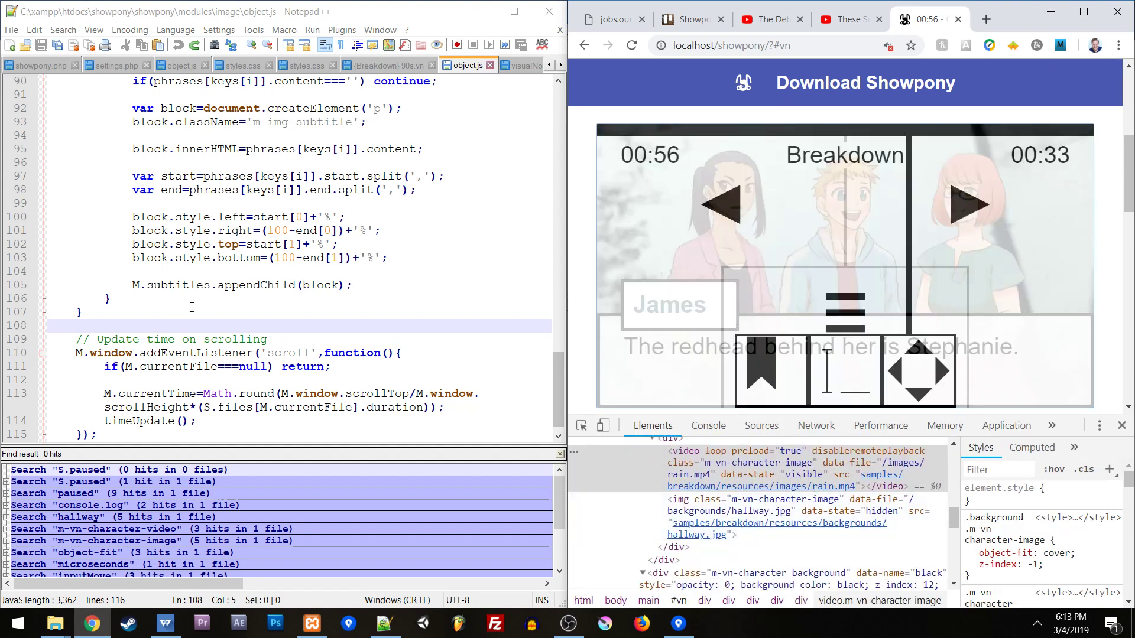
scroll(up, 3)
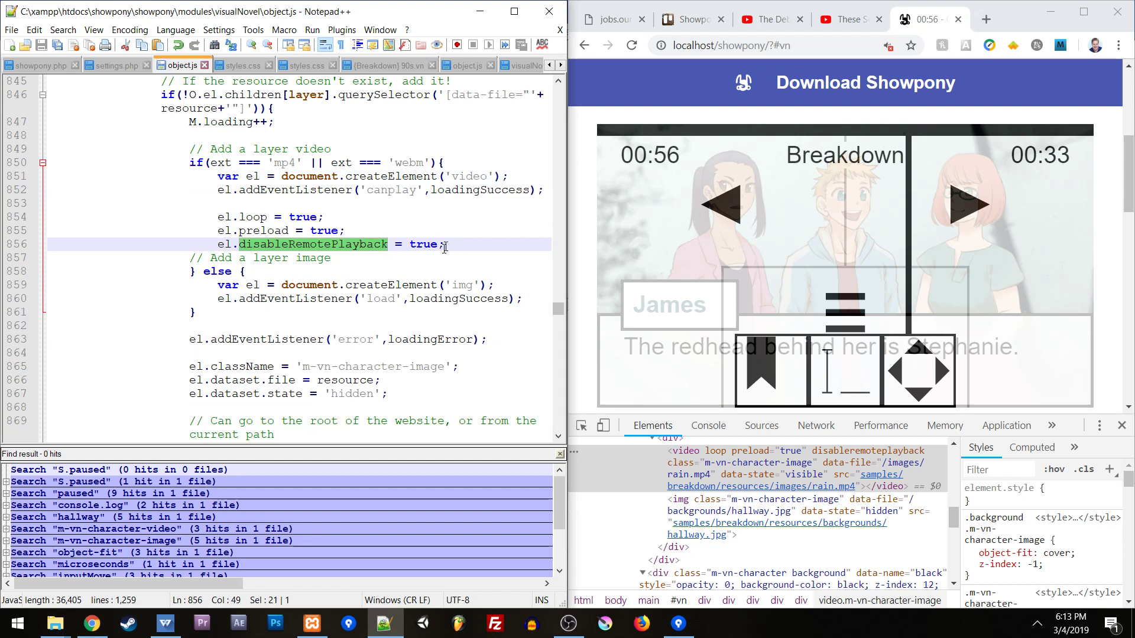
click(456, 244)
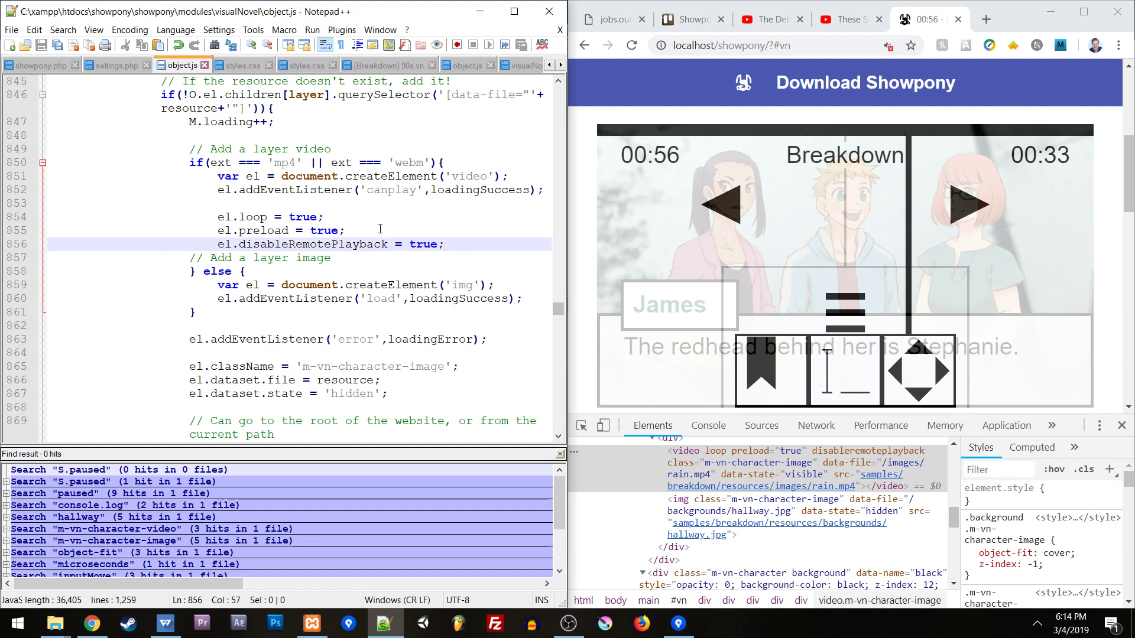
mouse_move(978, 282)
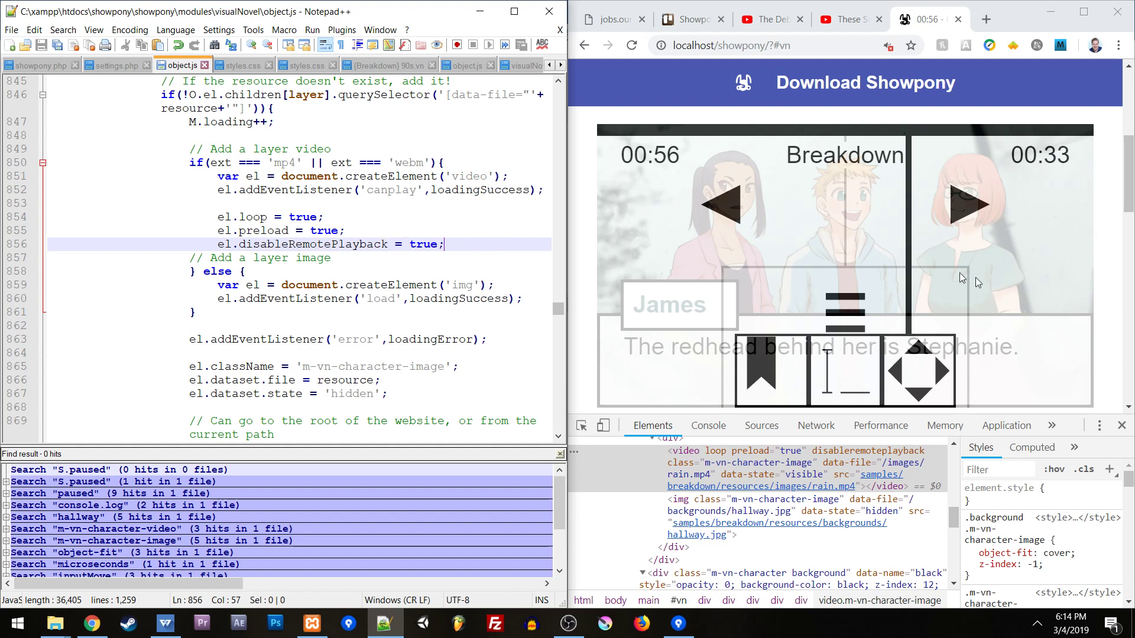
mouse_move(872, 310)
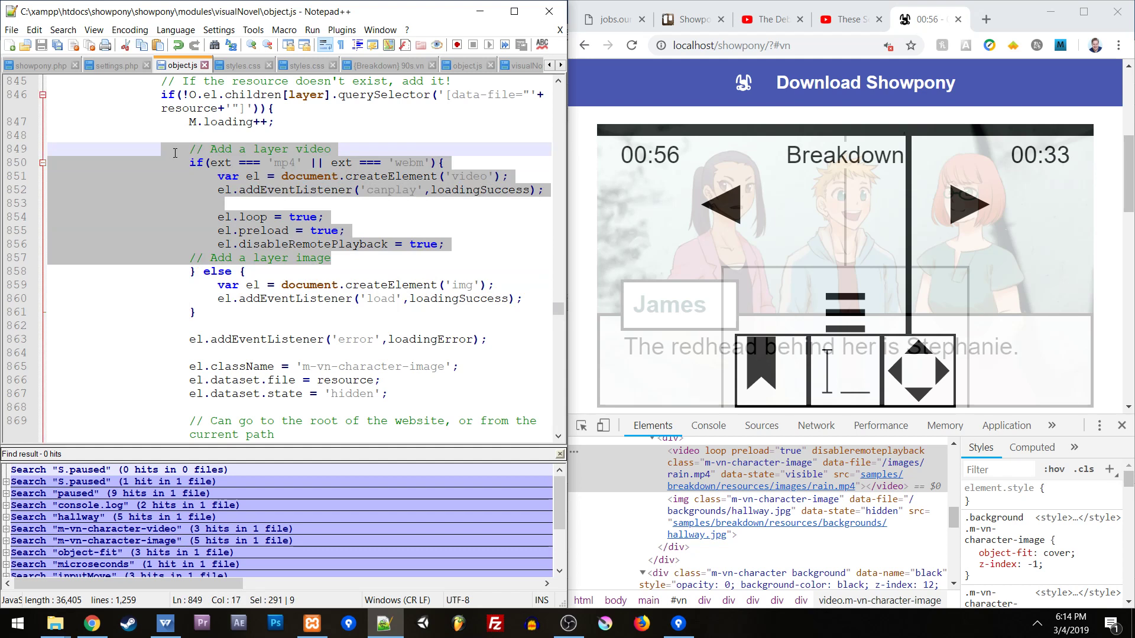
click(371, 298)
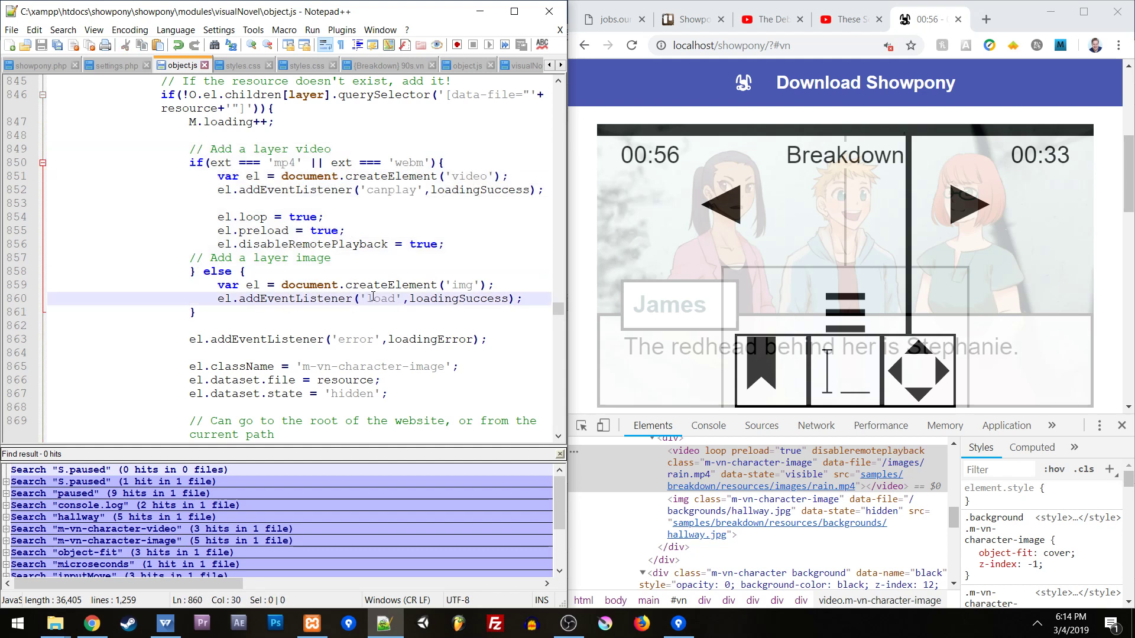
double_click(460, 299)
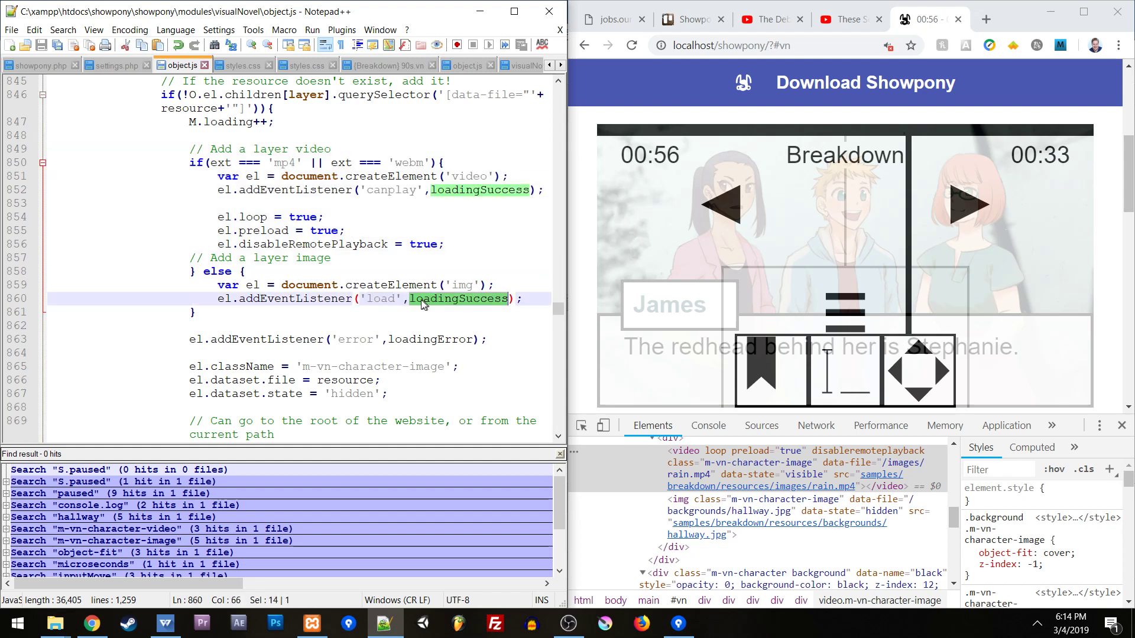
click(399, 189)
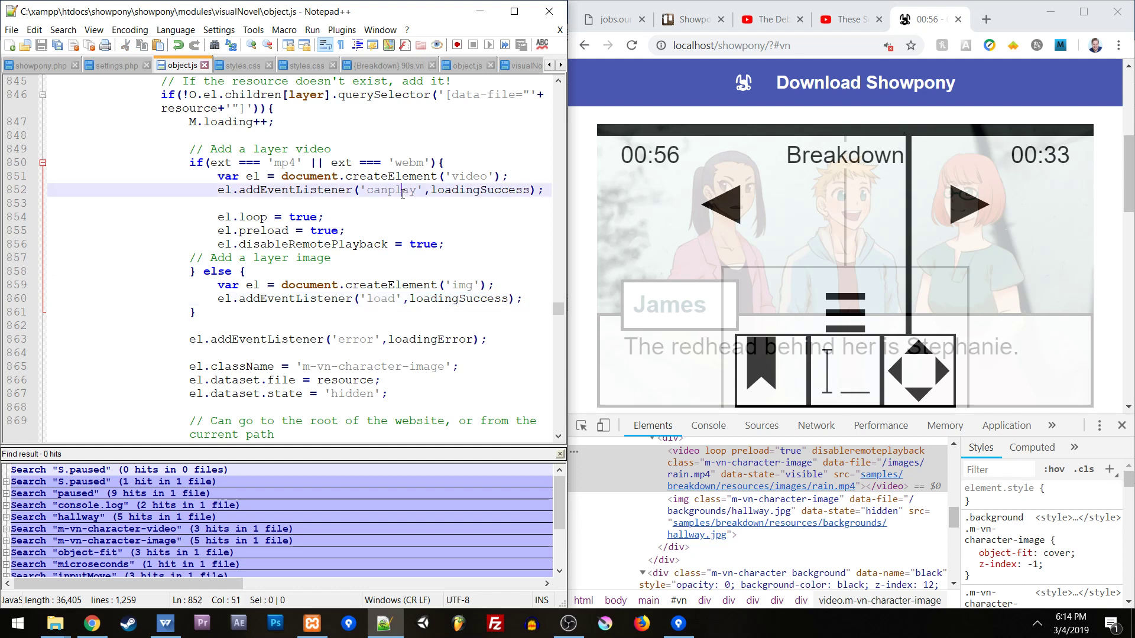
double_click(392, 189)
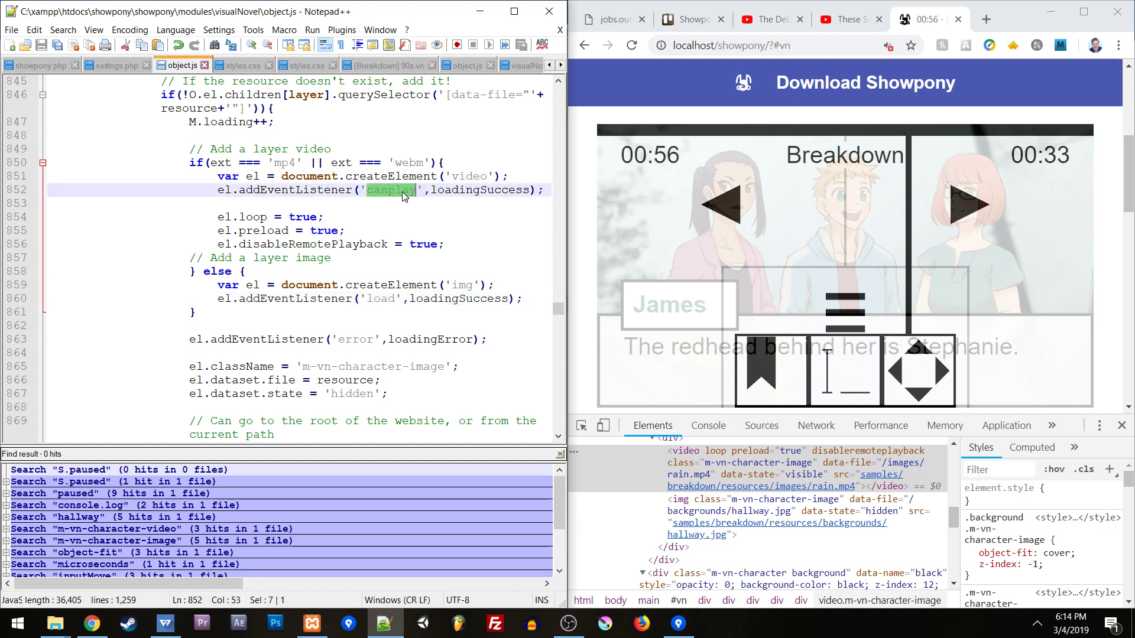
mouse_move(407, 193)
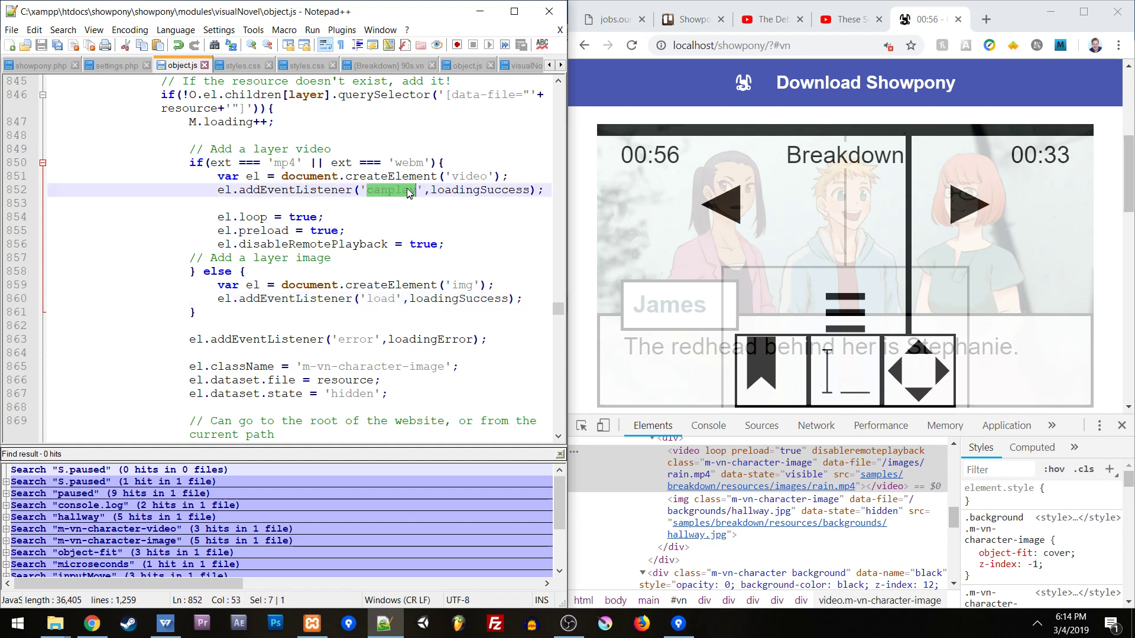
click(434, 189)
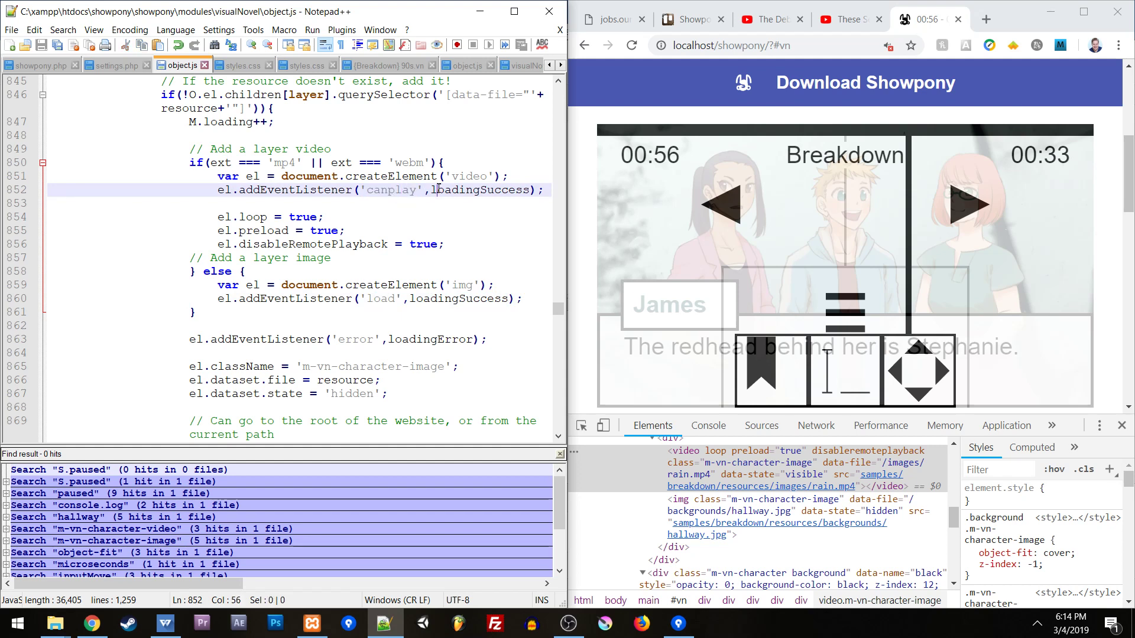
double_click(478, 189)
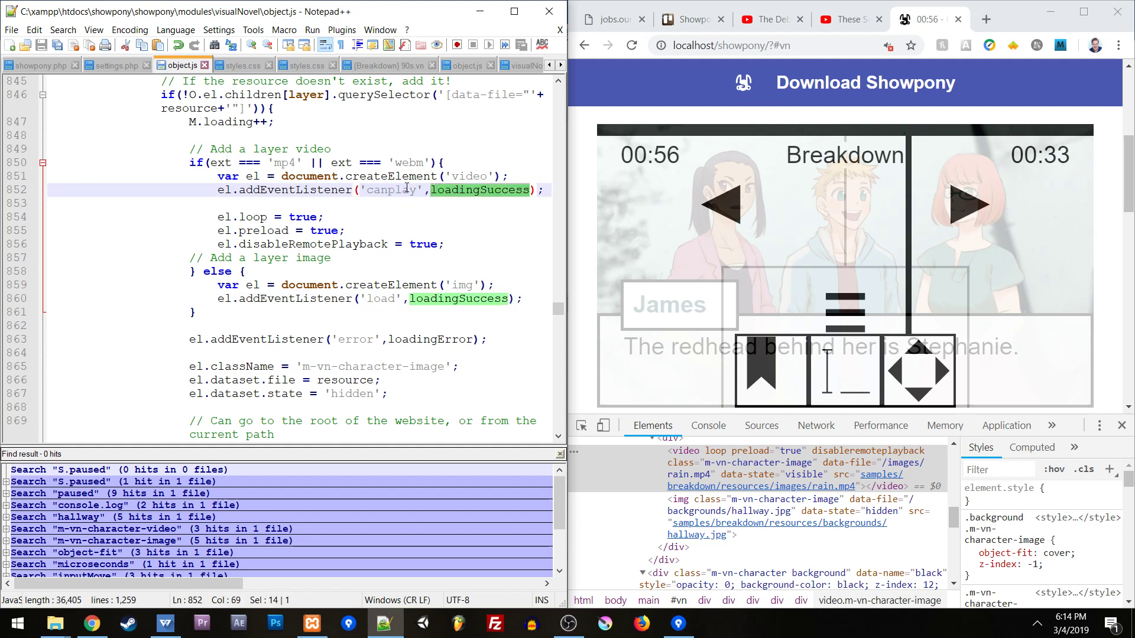
double_click(392, 189)
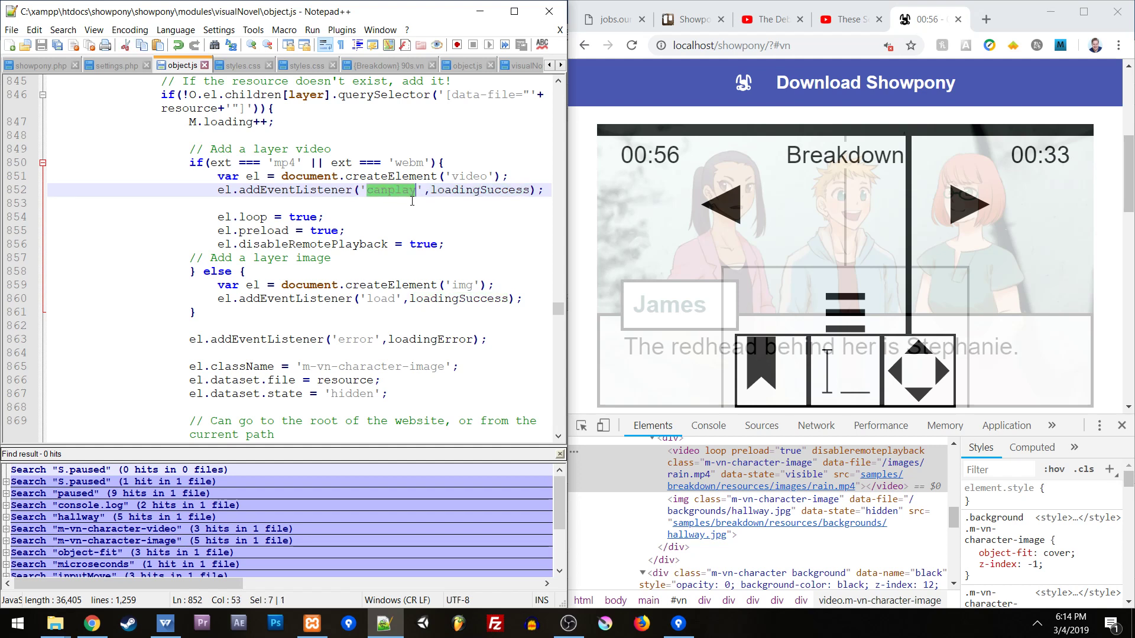
double_click(263, 230)
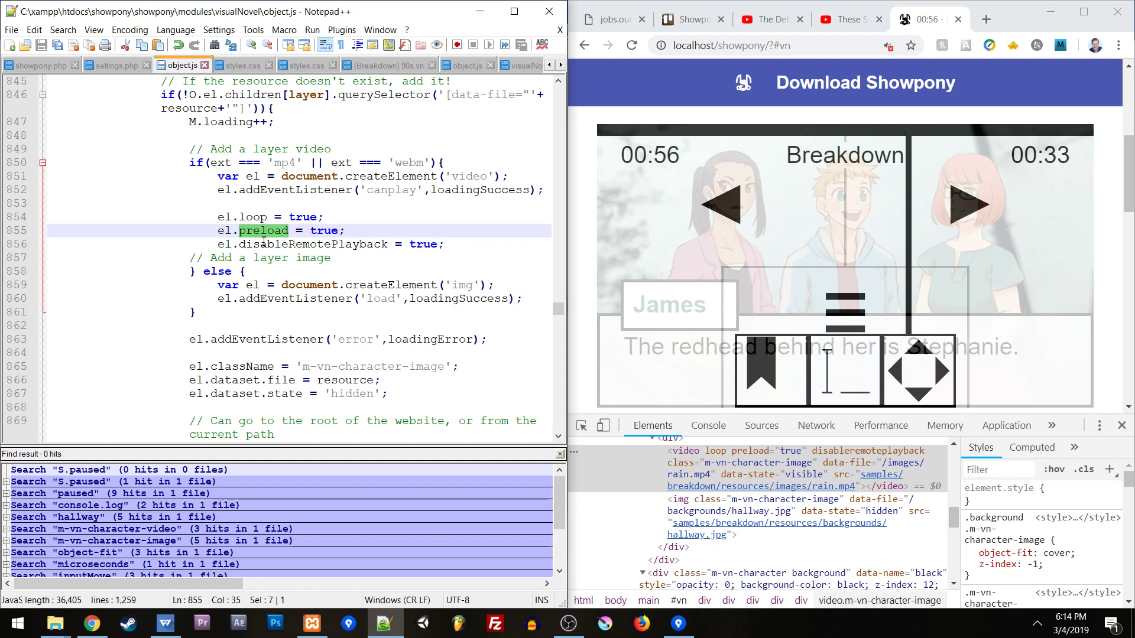
mouse_move(327, 211)
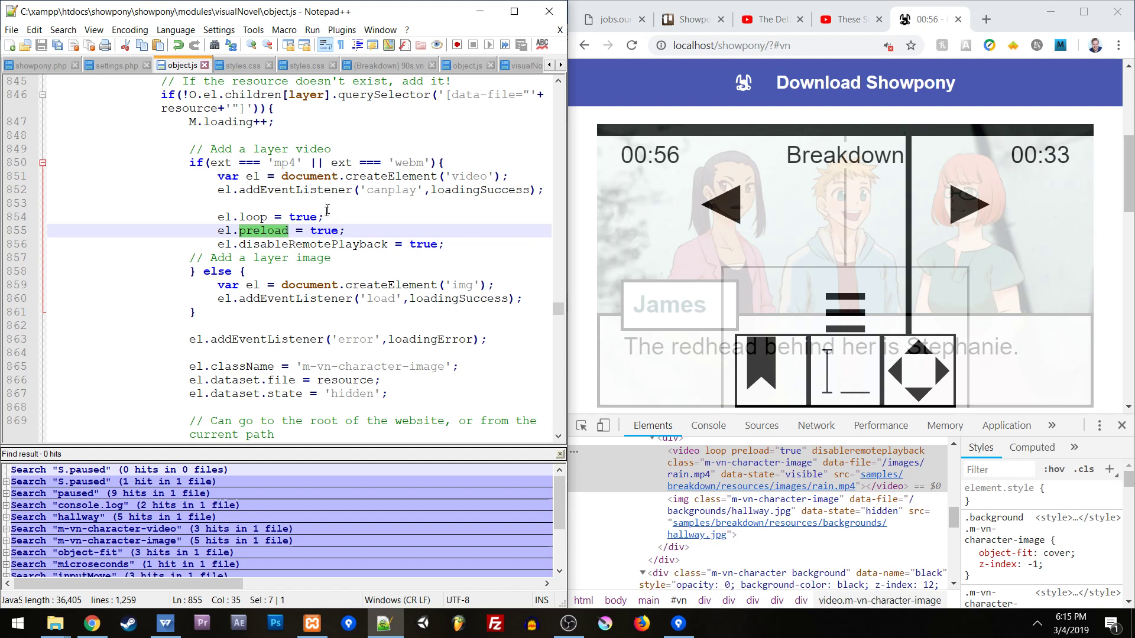
double_click(393, 189)
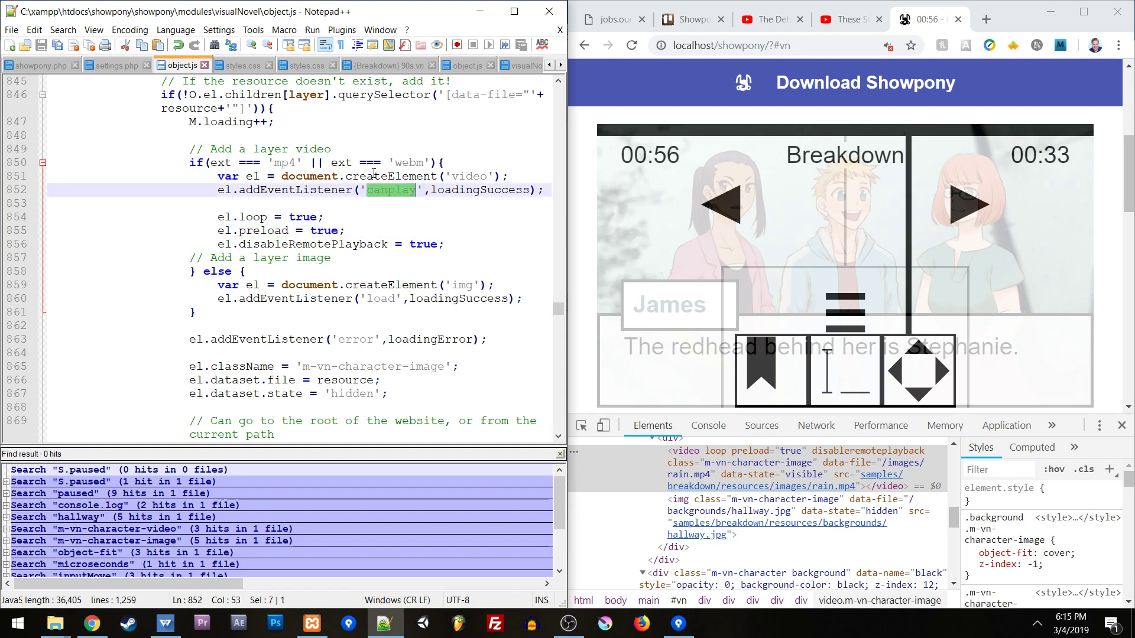
mouse_move(371, 45)
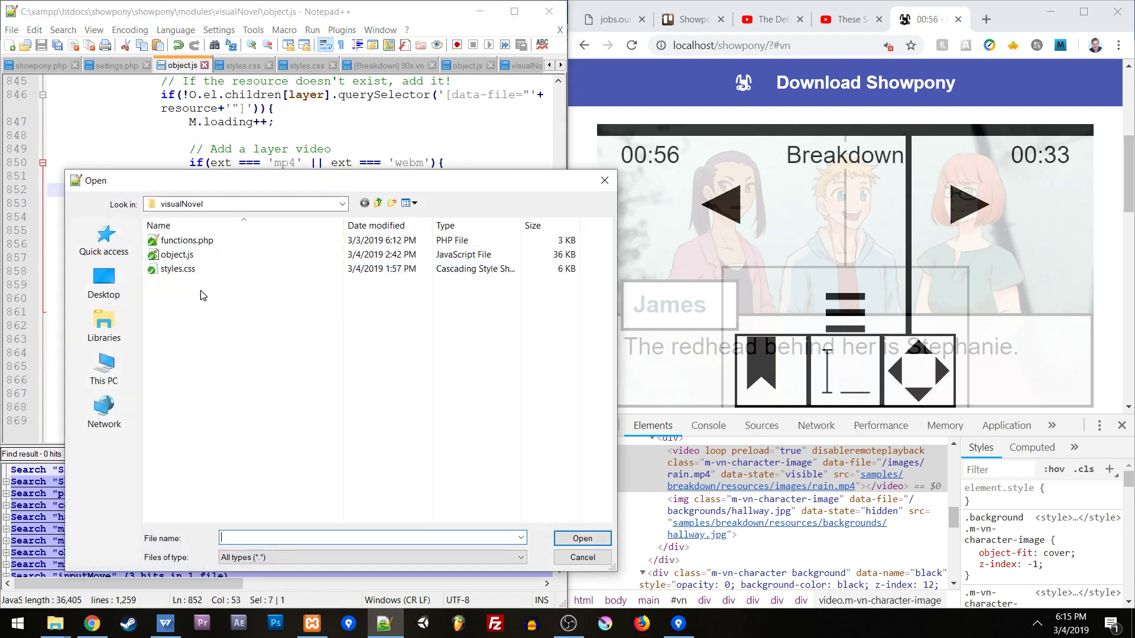
- Load the video module's object.js and select the loadeddata event name in its listeners
click(378, 204)
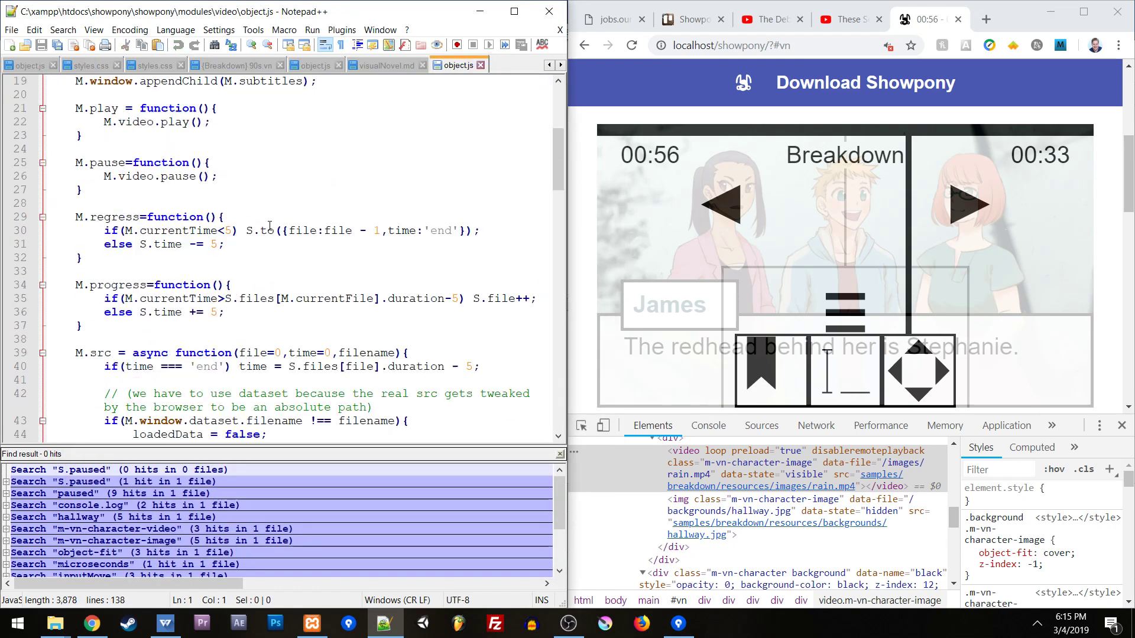
scroll(down, 3)
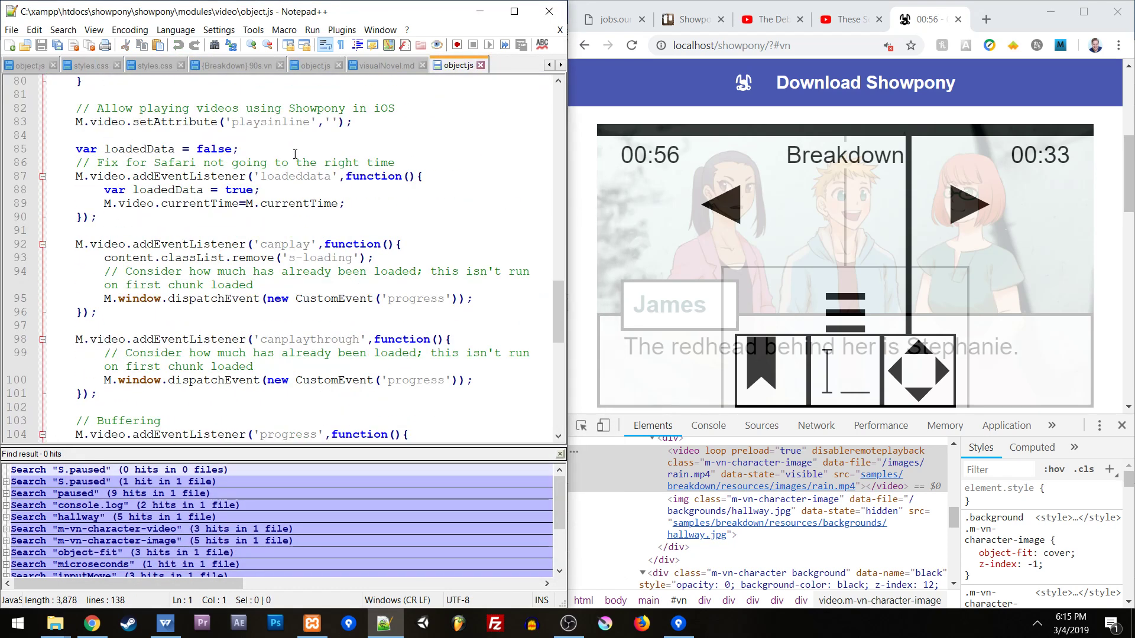
double_click(293, 176)
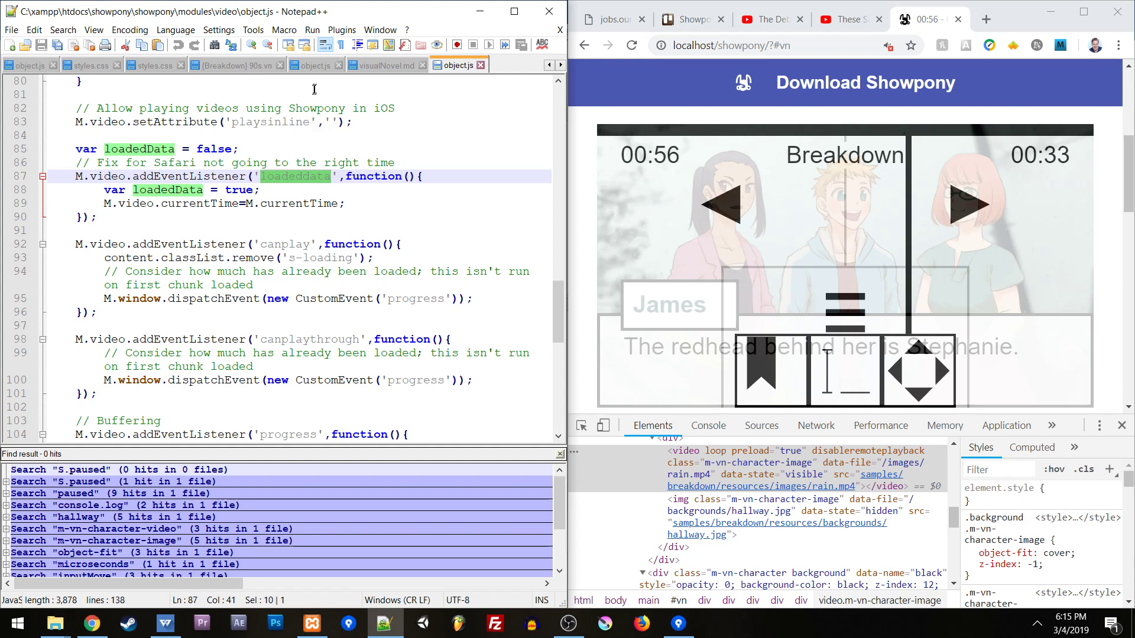
- Compare with the image module's object.js, then reselect loadeddata in the video module
click(316, 64)
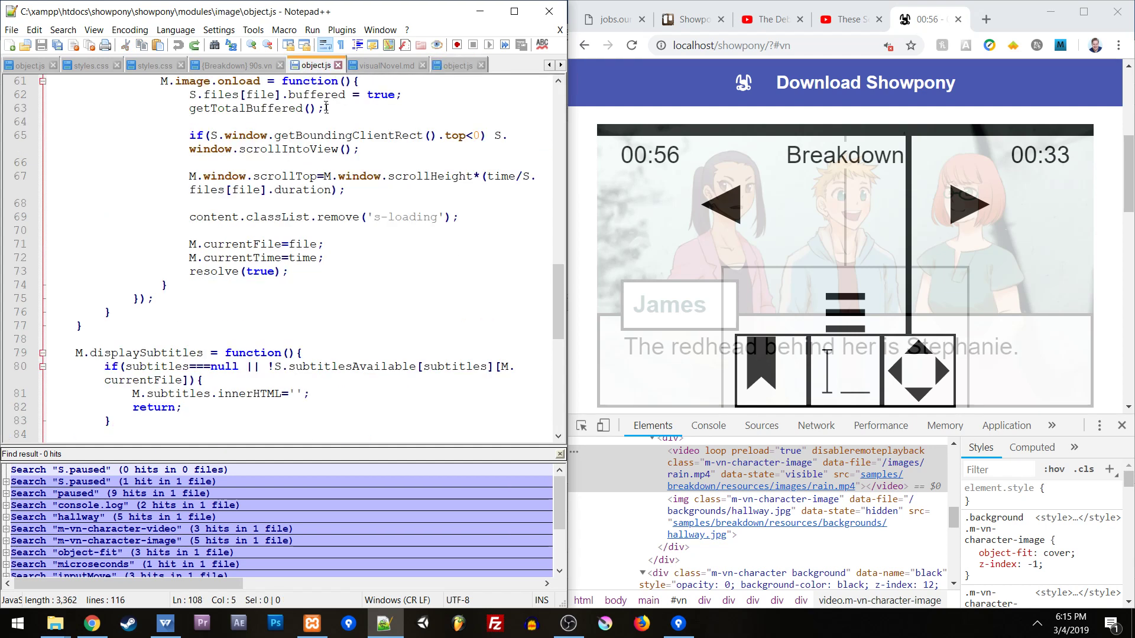
click(457, 64)
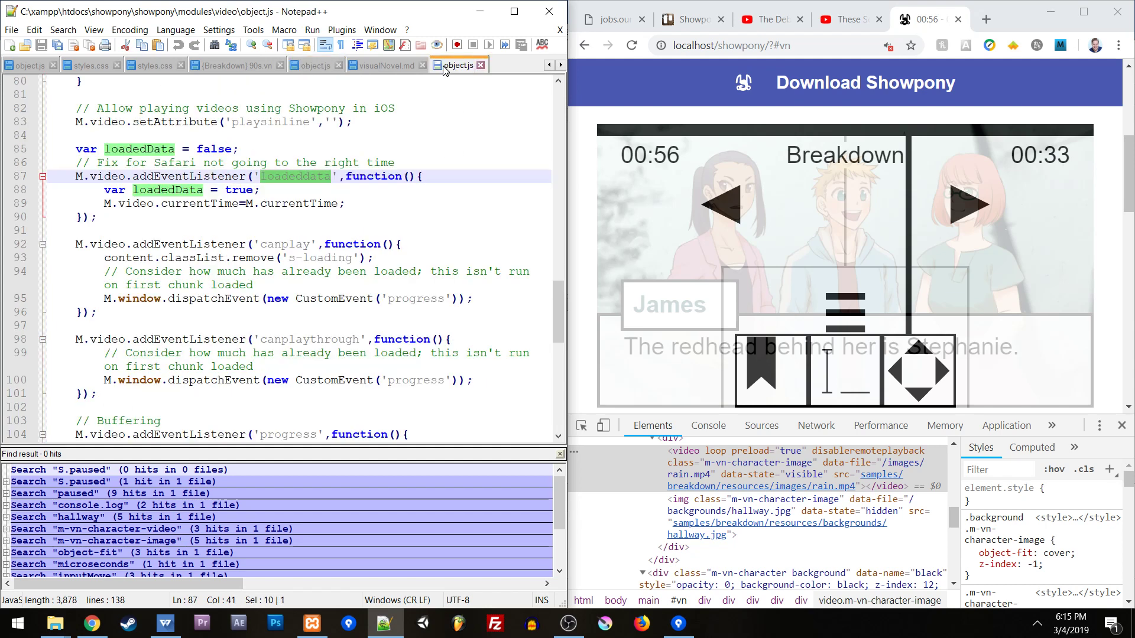
click(296, 243)
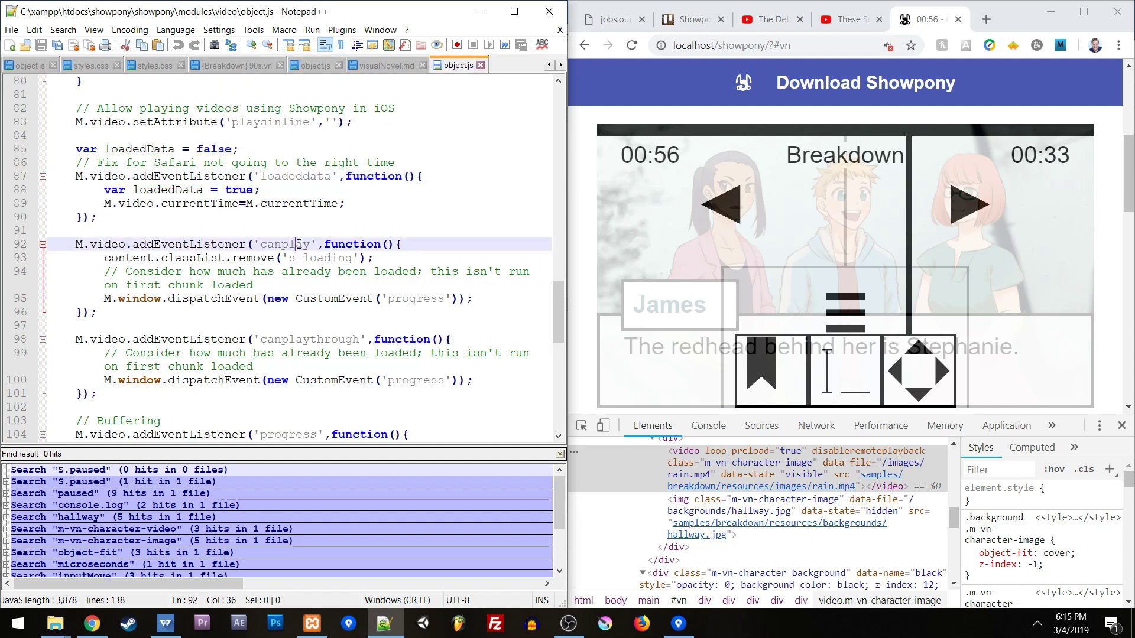
double_click(285, 243)
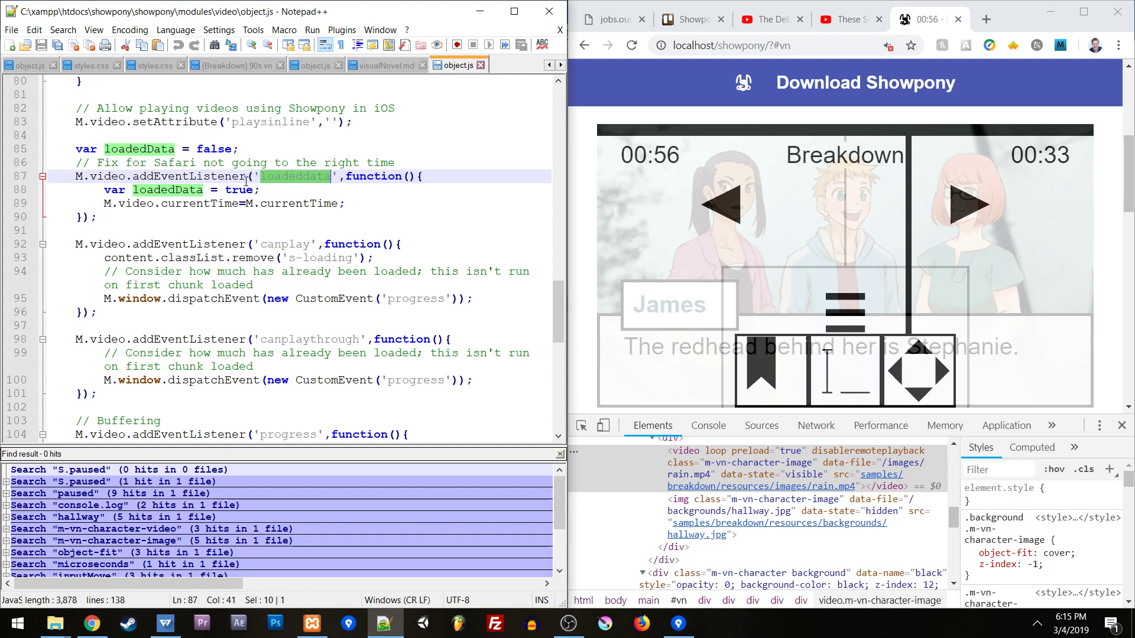
mouse_move(490, 224)
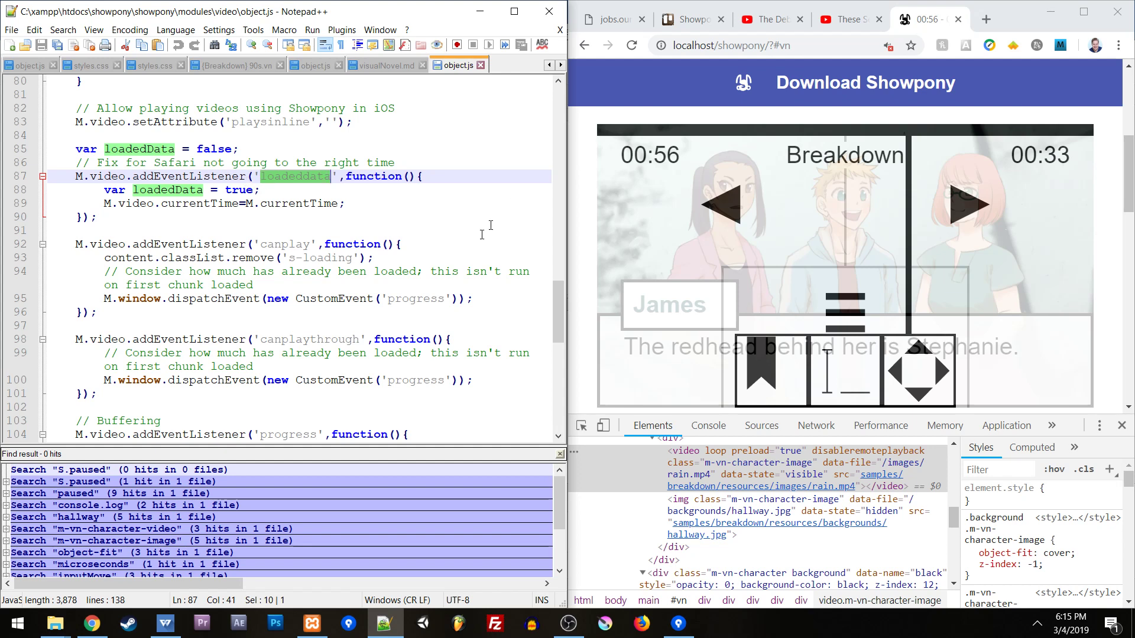
mouse_move(988, 60)
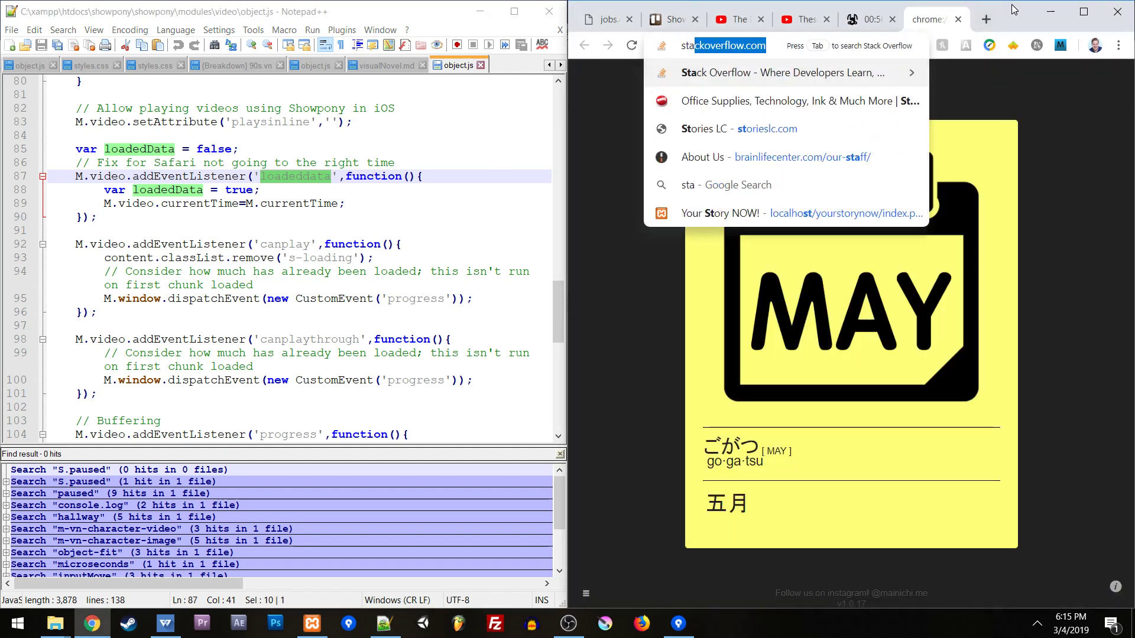
- Go to stackoverflow.com and reach the HTML5 video currentTime iPhone question via recent achievements
text(stackoverfl|ow.com)
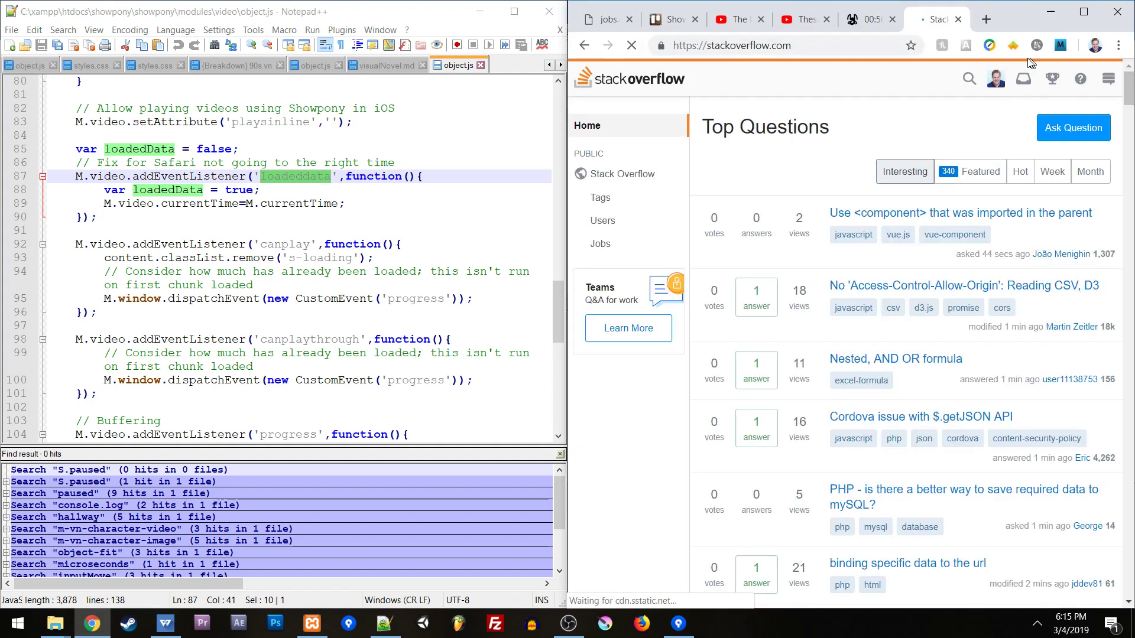
click(1051, 79)
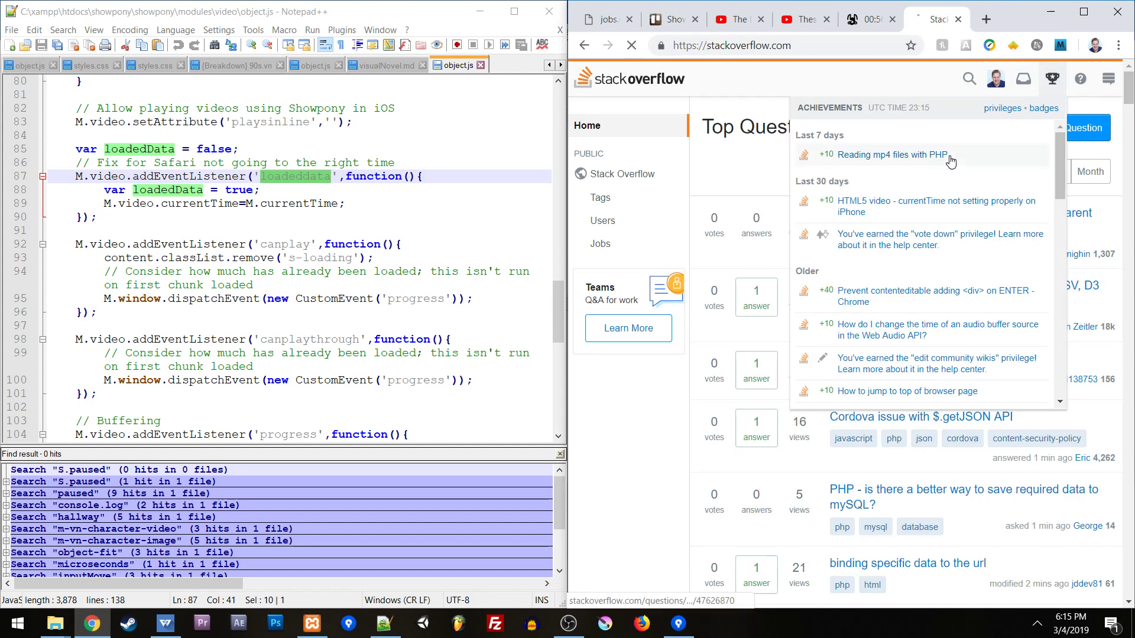
click(891, 154)
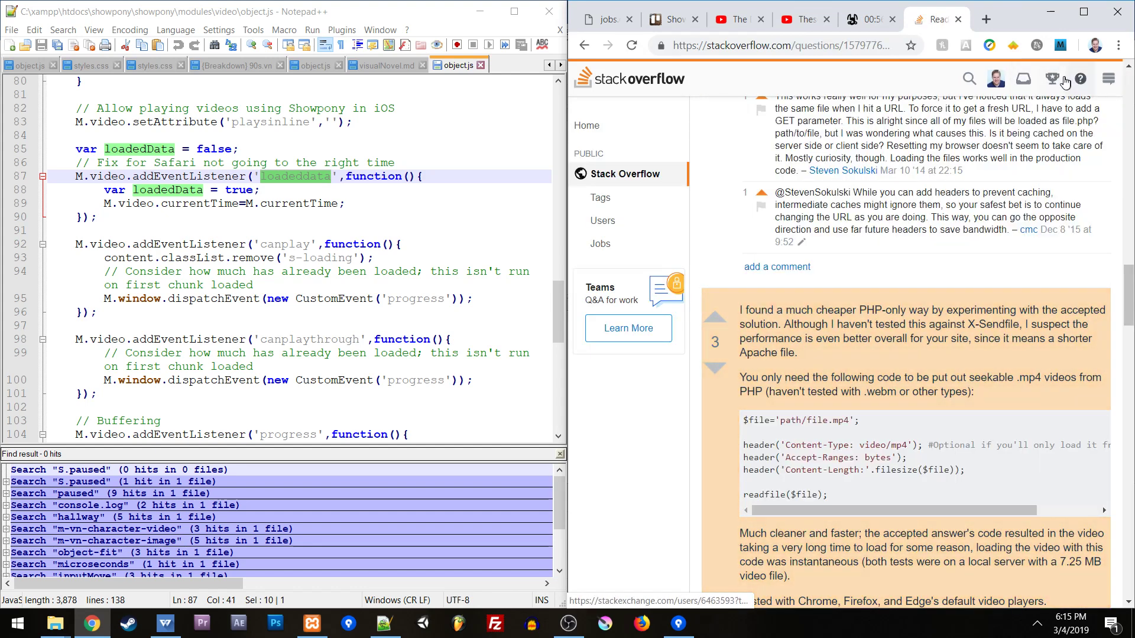
click(1053, 78)
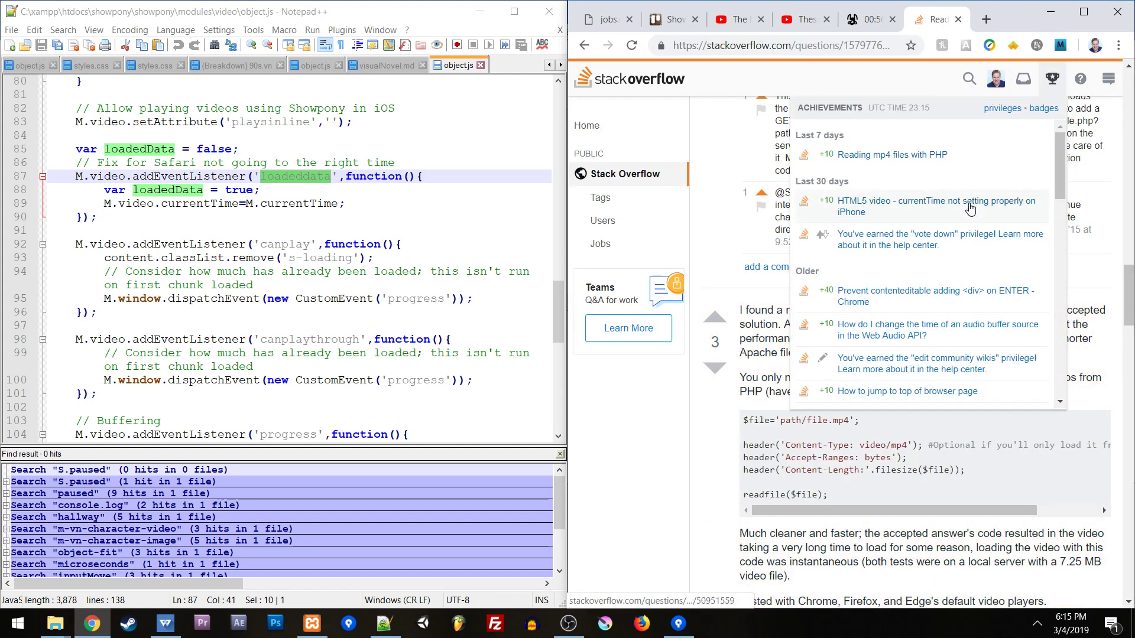
click(936, 206)
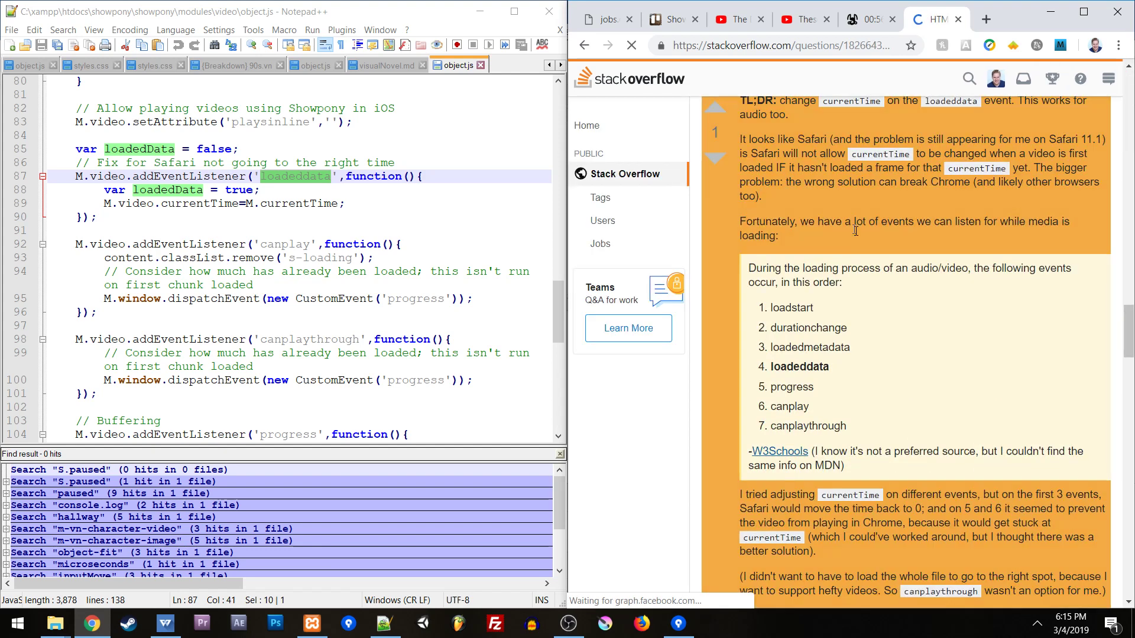
- Scroll the answer to the media loading event order, selecting loadeddata, and its MDN description
scroll(down, 3)
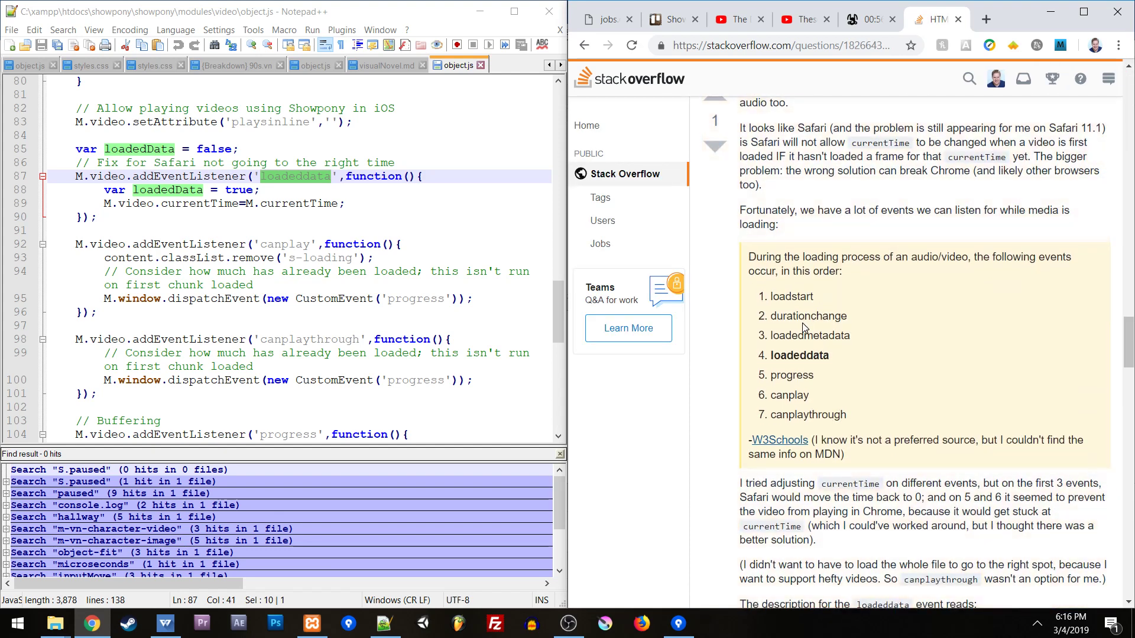
mouse_move(872, 294)
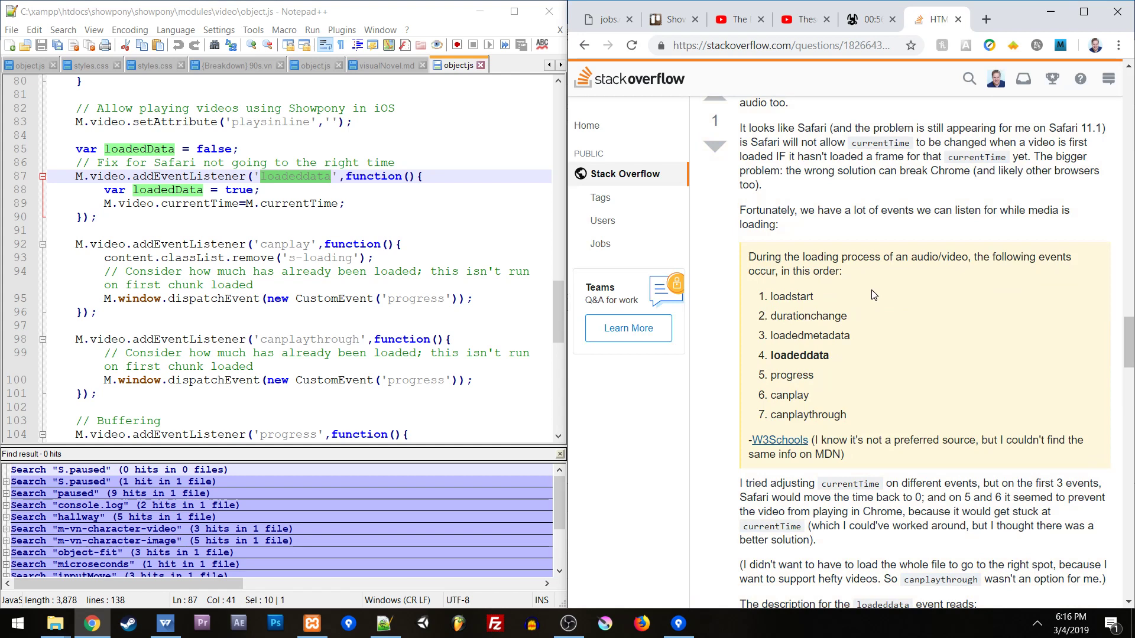
mouse_move(804, 293)
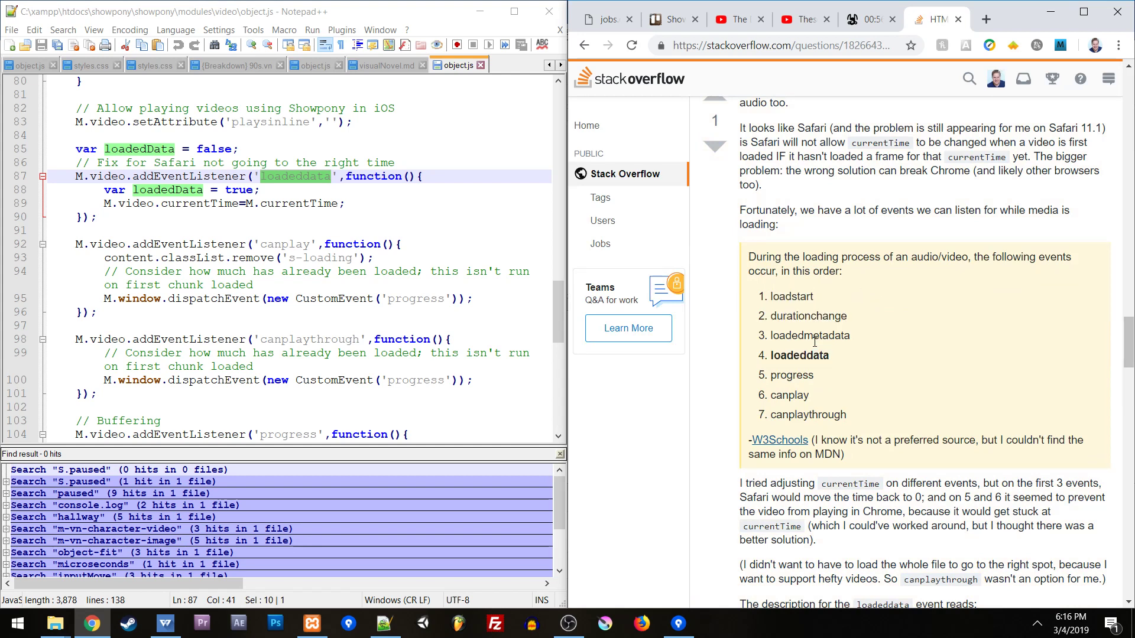
double_click(799, 355)
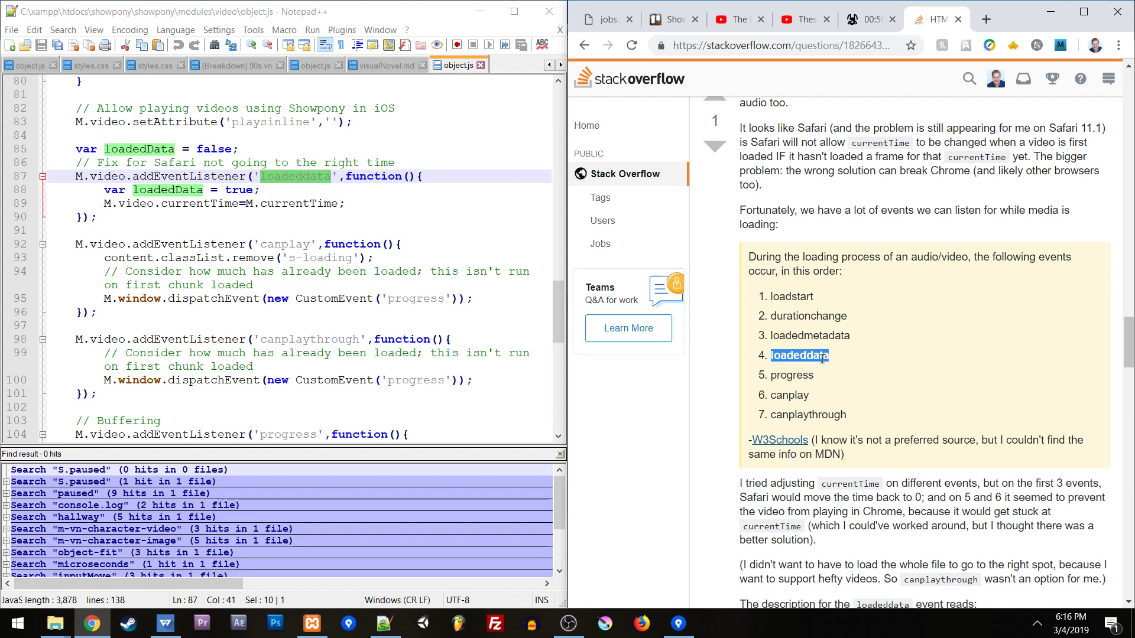
mouse_move(831, 415)
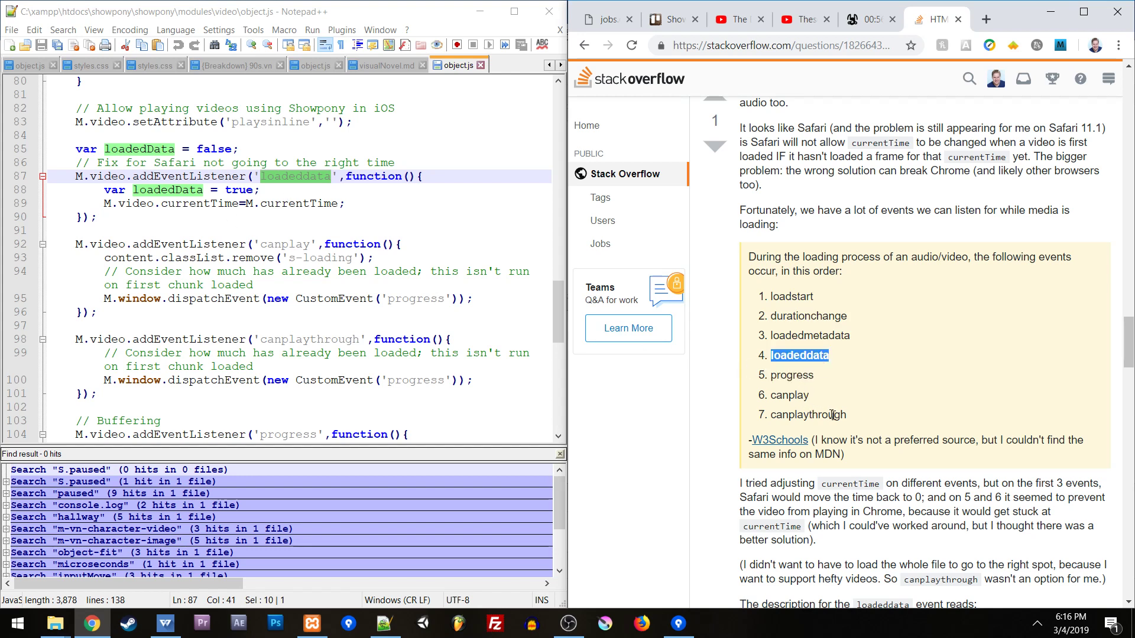
scroll(down, 3)
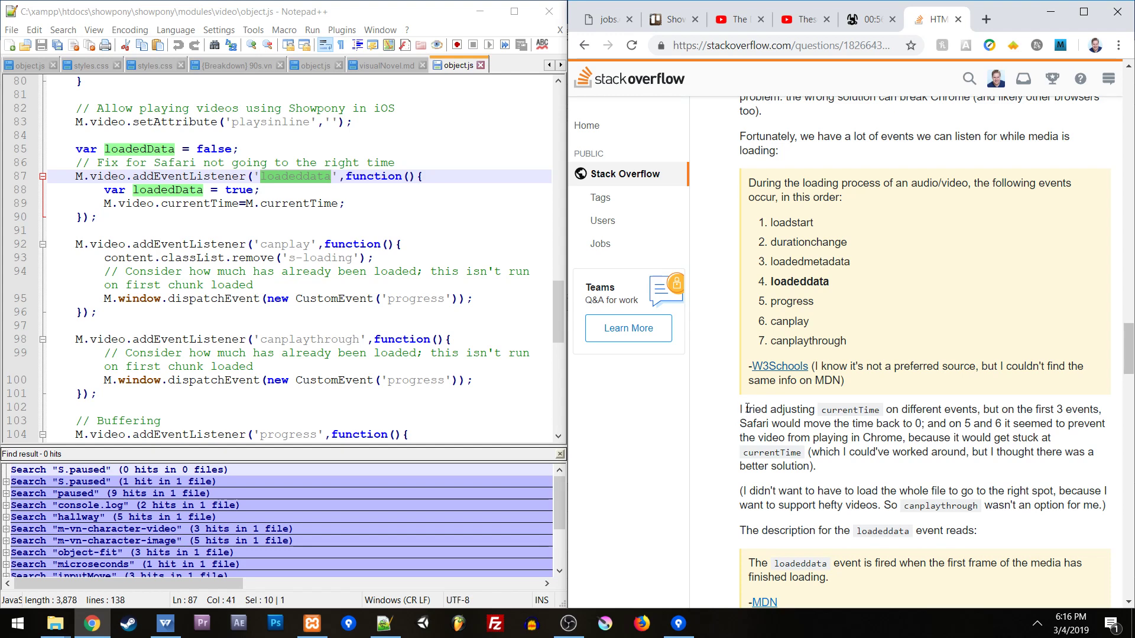
mouse_move(801, 298)
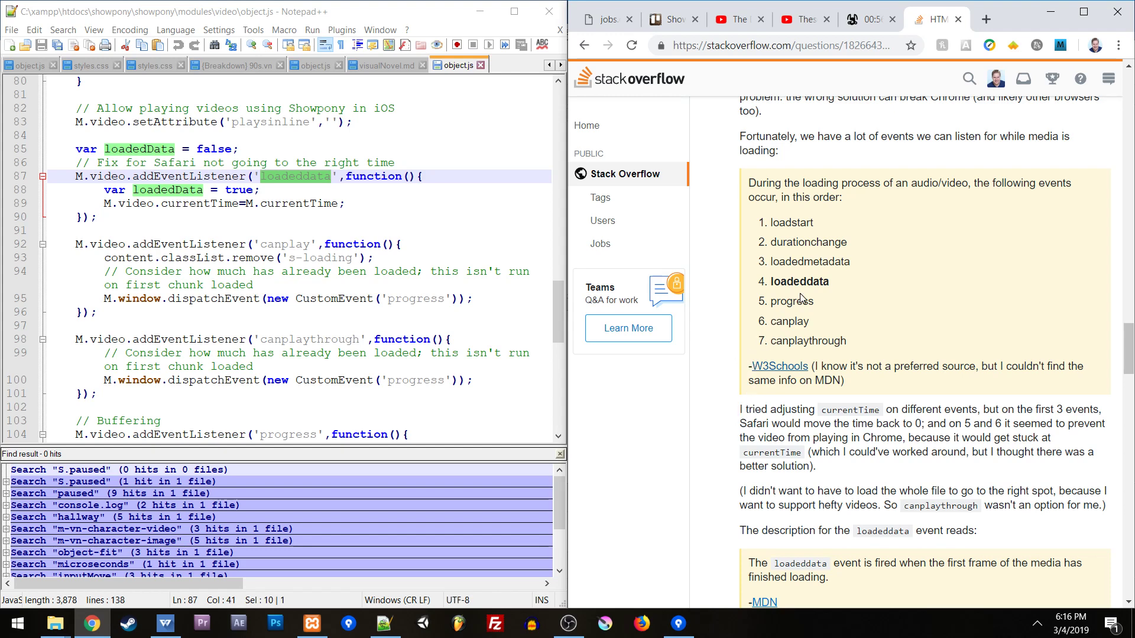
mouse_move(809, 263)
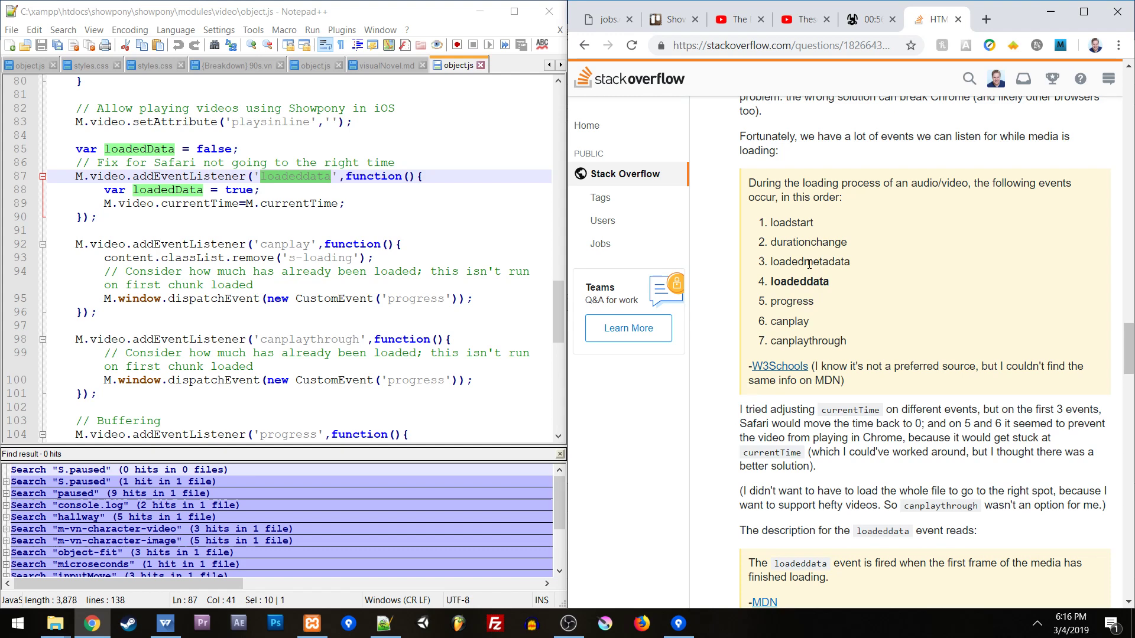
mouse_move(716, 209)
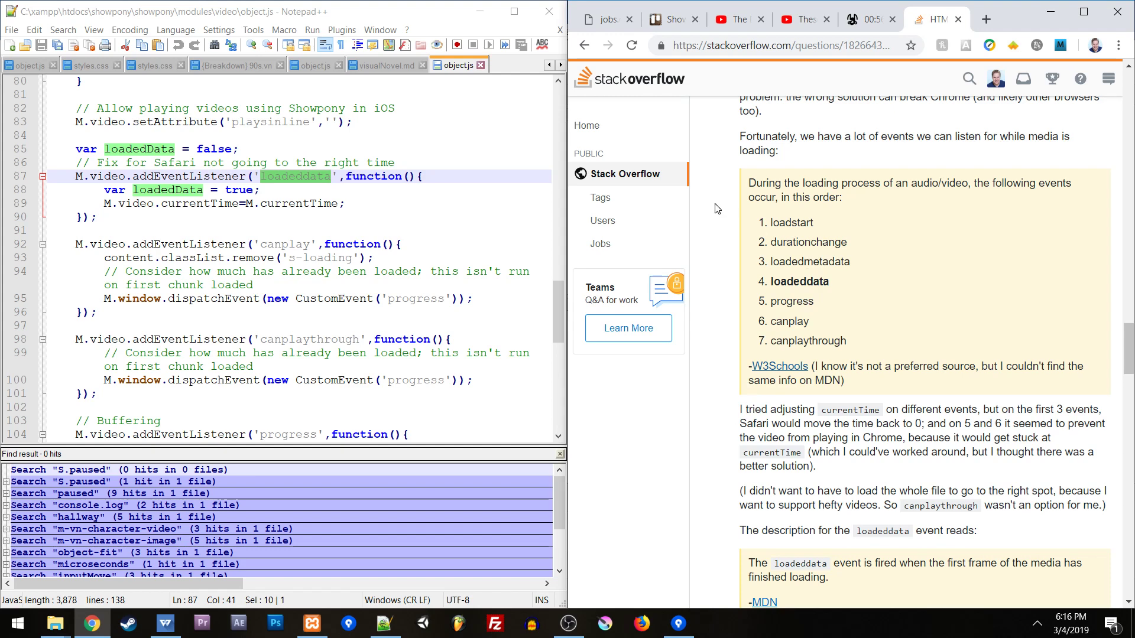
mouse_move(759, 320)
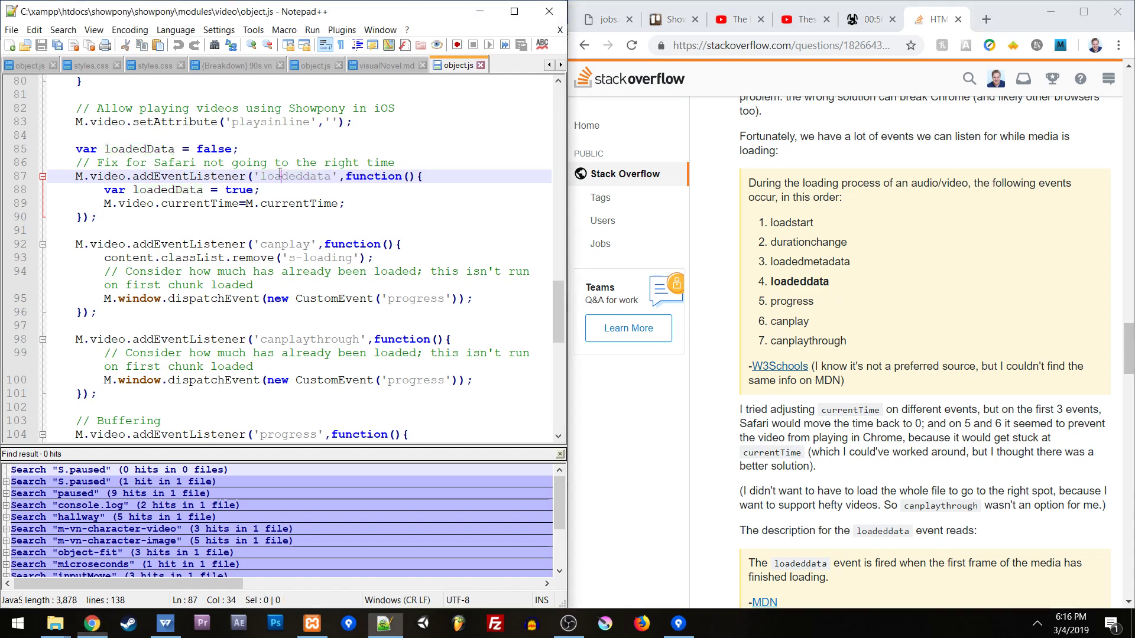
- Highlight loadeddata and currentTime in the Safari fix, then return to the Showpony demo tab
double_click(294, 177)
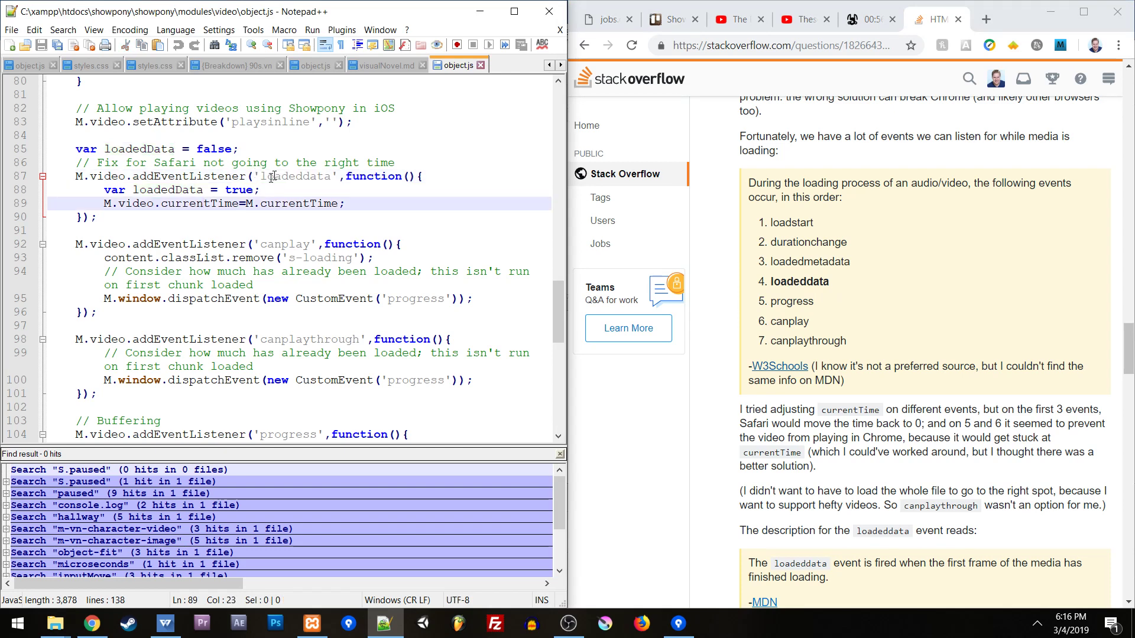
mouse_move(190, 208)
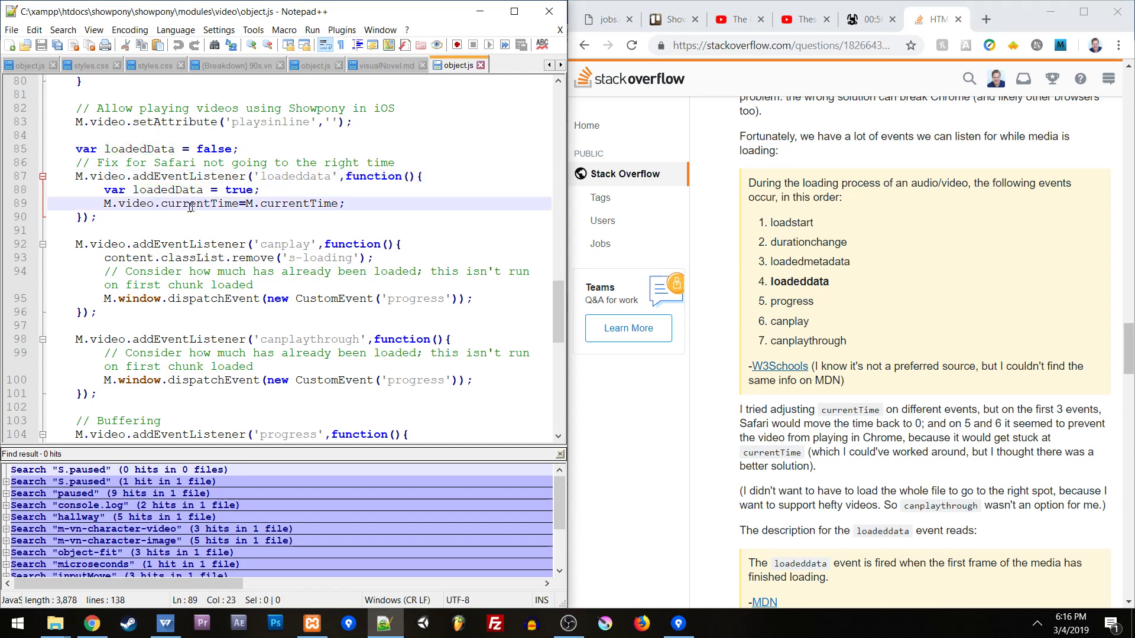
double_click(198, 203)
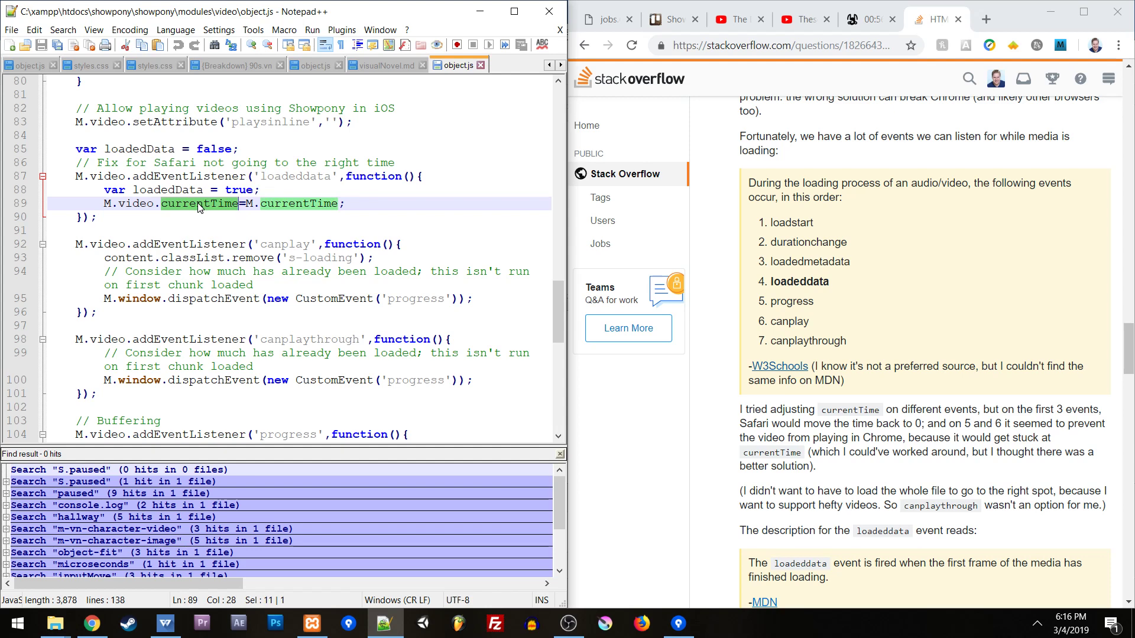
mouse_move(470, 134)
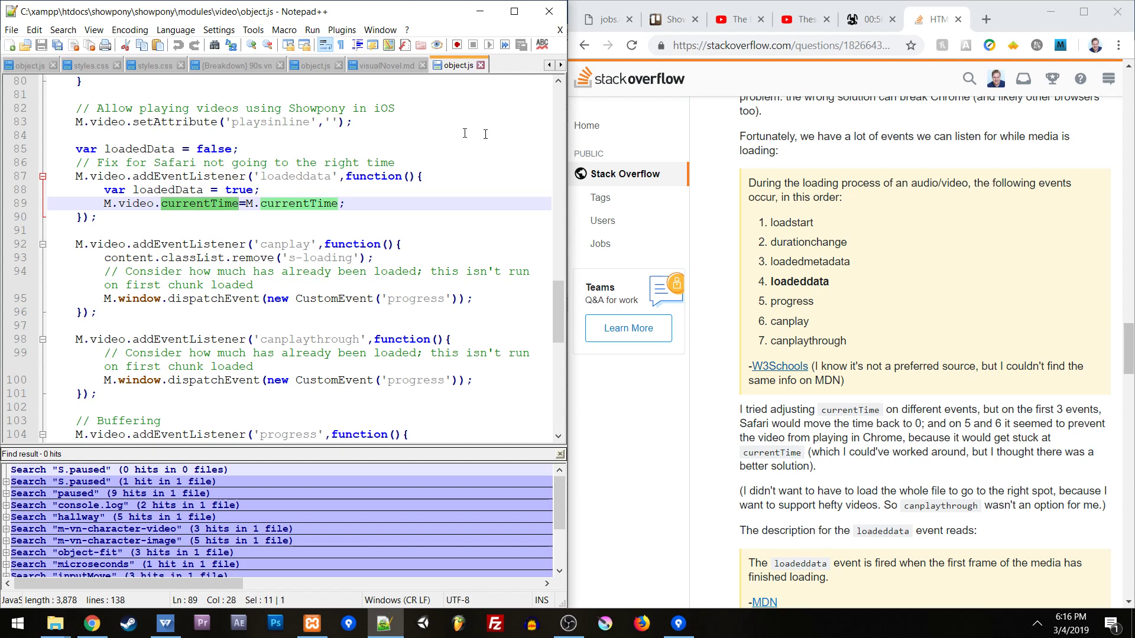
click(862, 19)
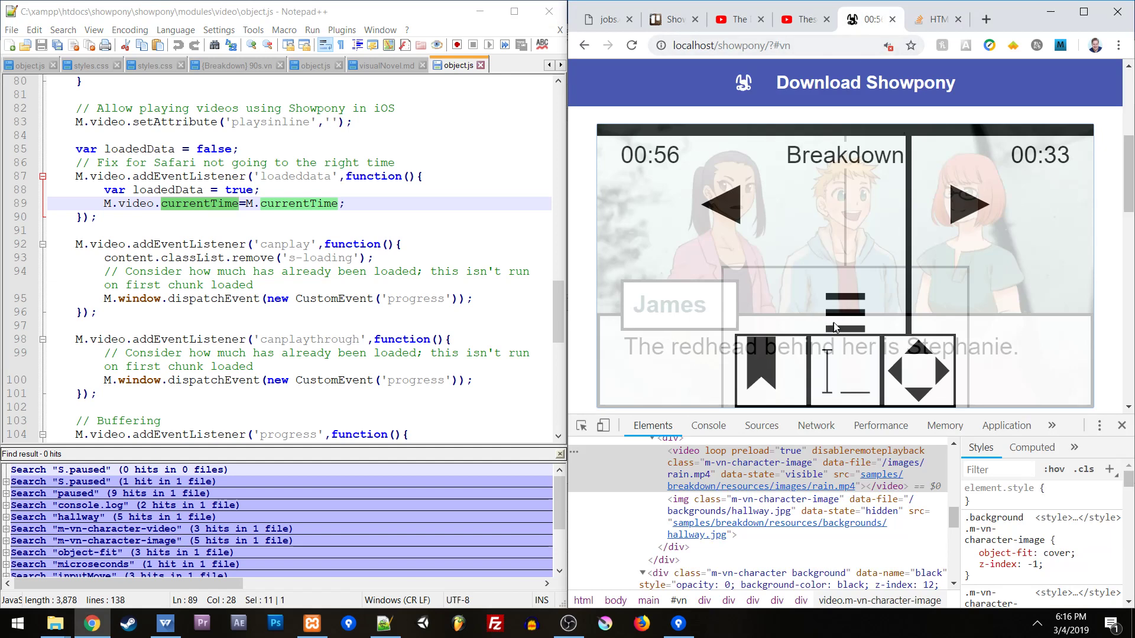
mouse_move(292, 171)
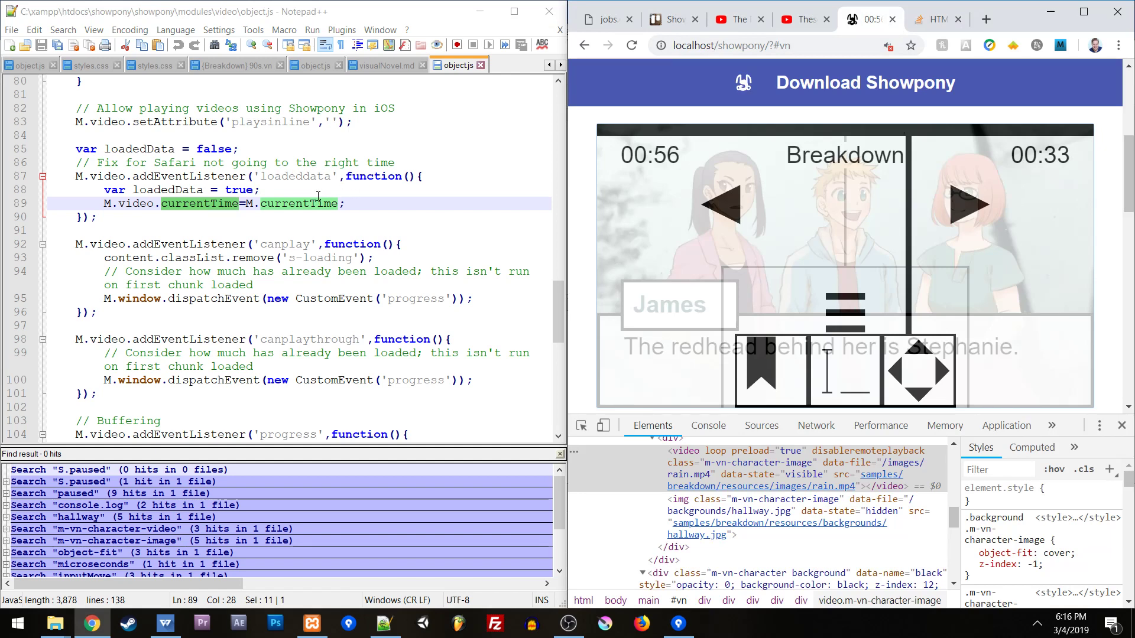
mouse_move(793, 293)
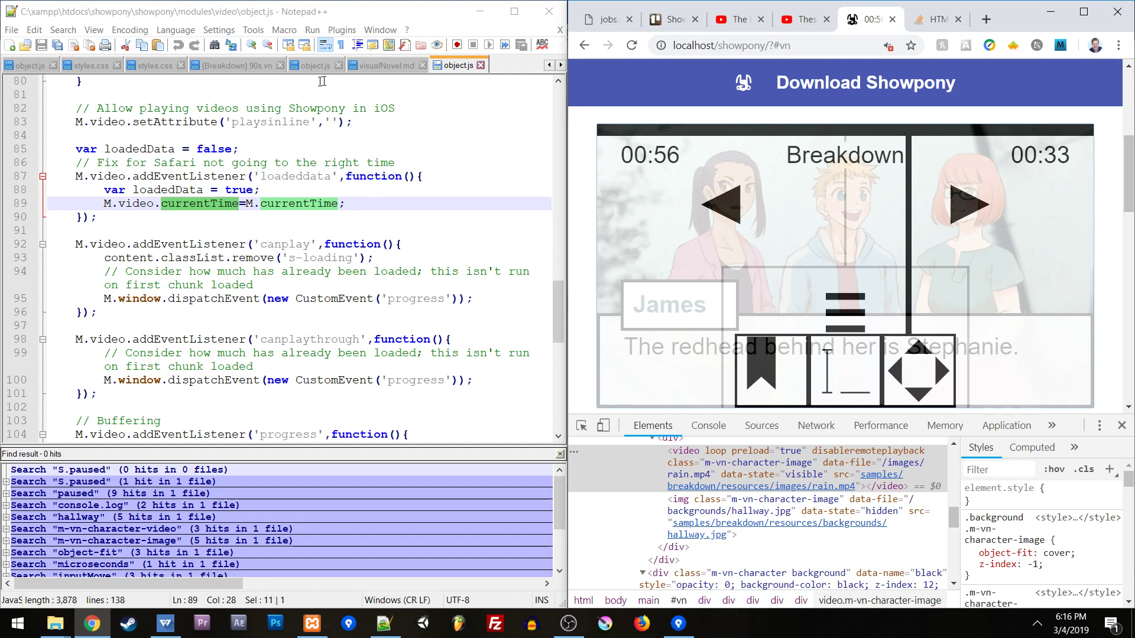
- Scroll through the image module's M.src code, then move to visualNovel styles.css to search for background-size
click(317, 64)
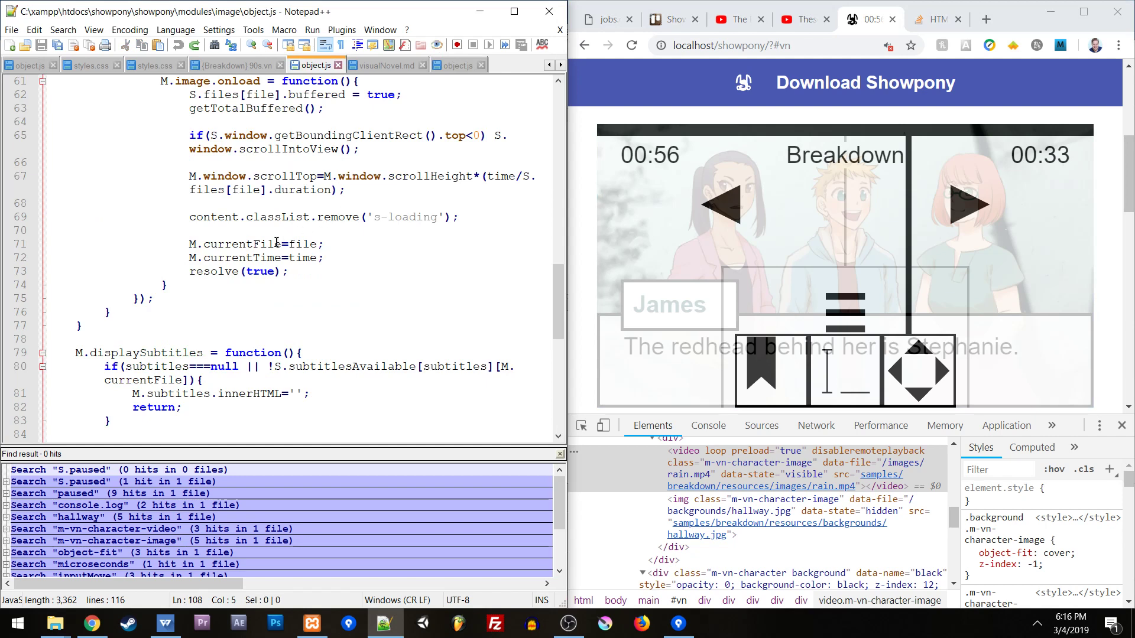
scroll(up, 3)
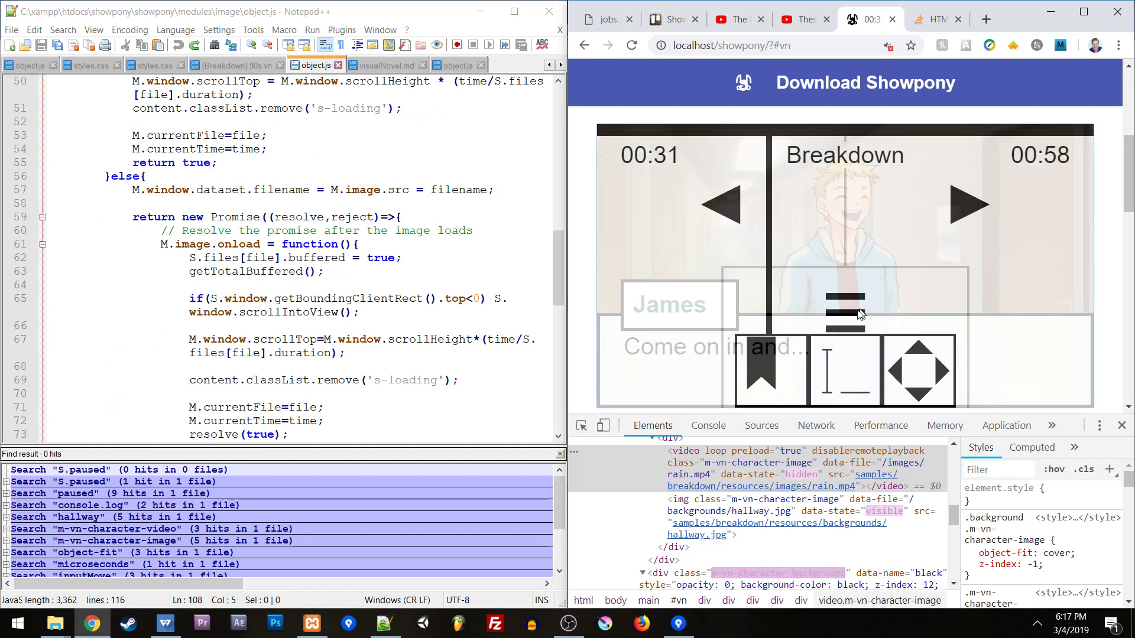
scroll(down, 3)
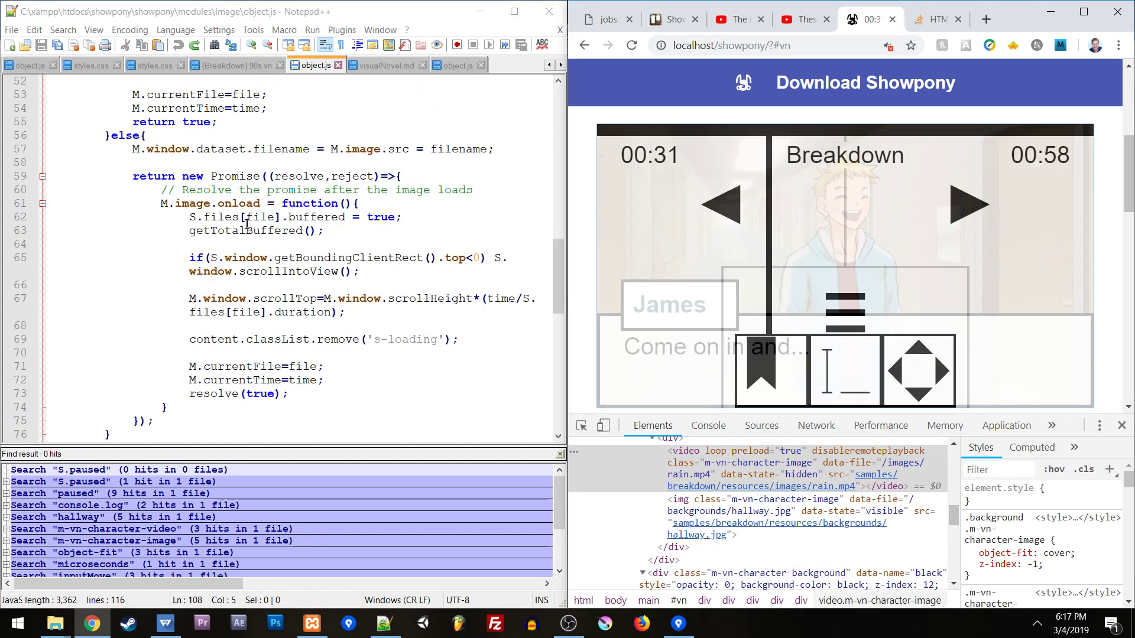
scroll(down, 3)
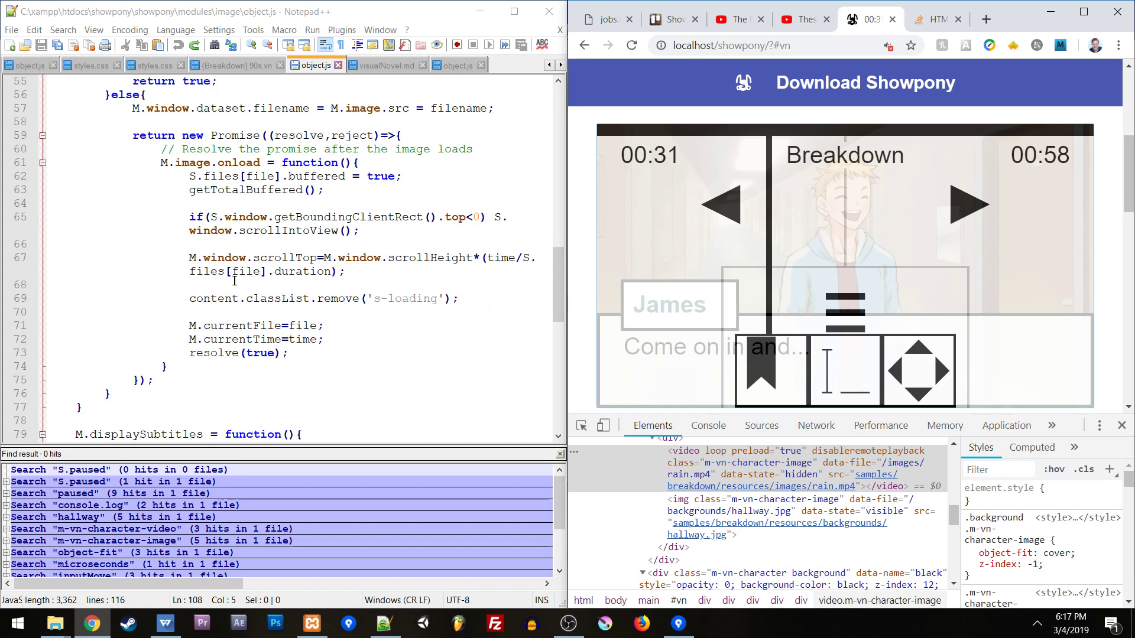
scroll(up, 3)
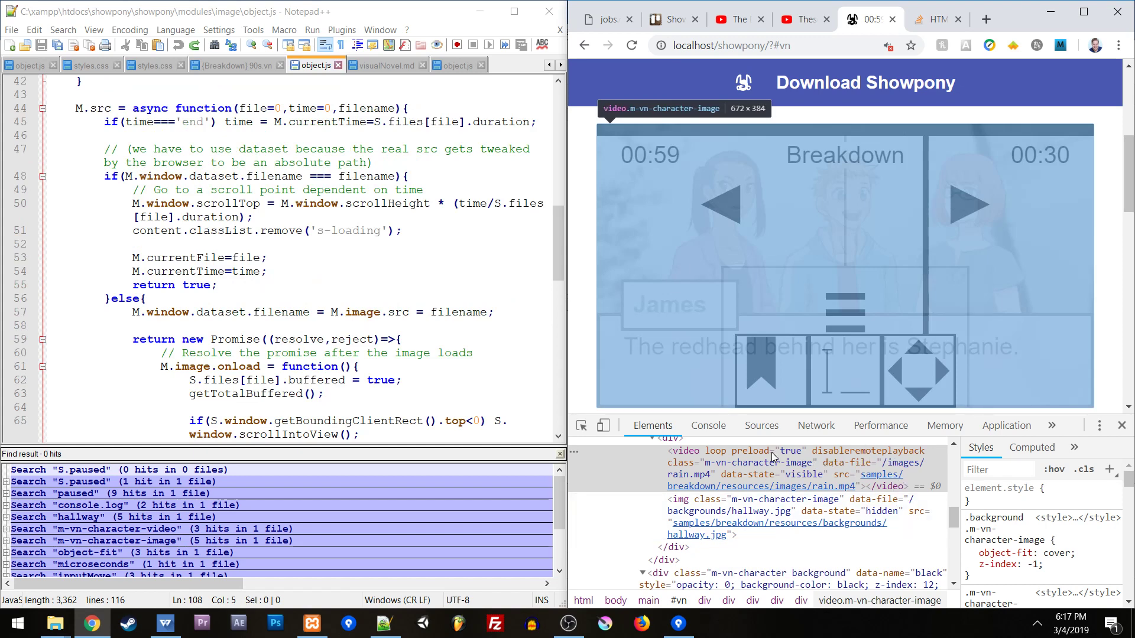
mouse_move(780, 467)
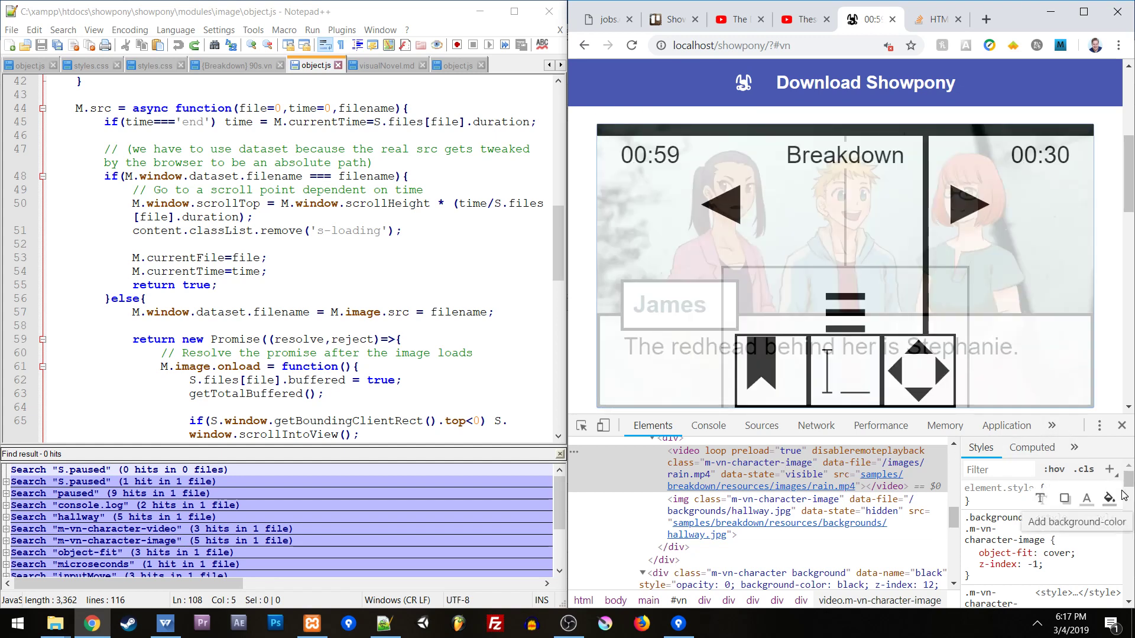
scroll(down, 3)
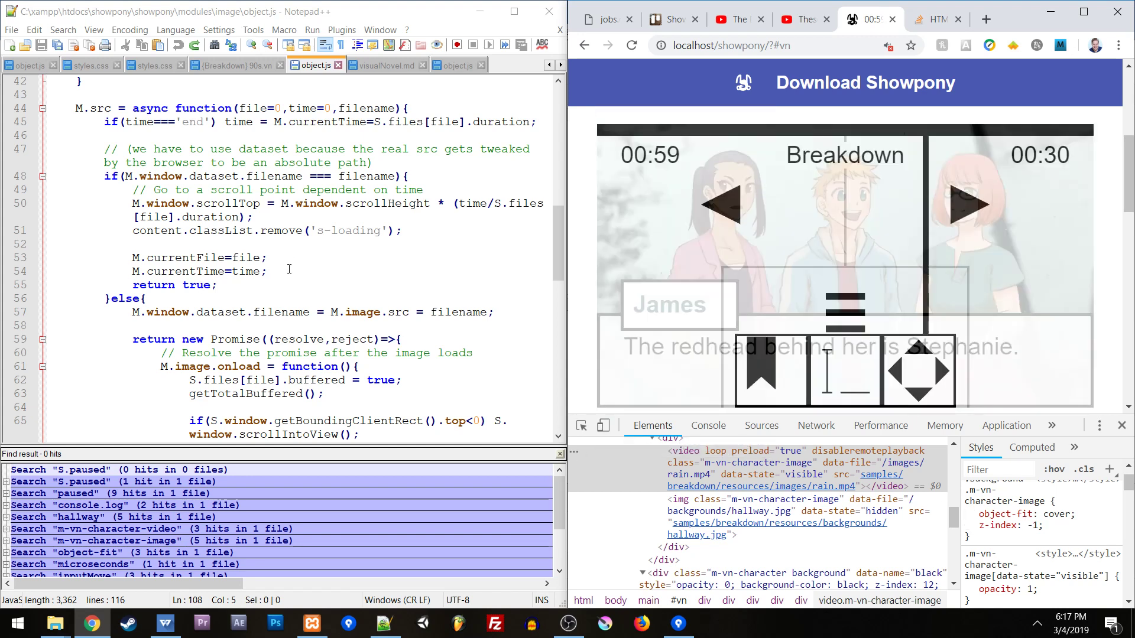
click(153, 65)
text(background-size)
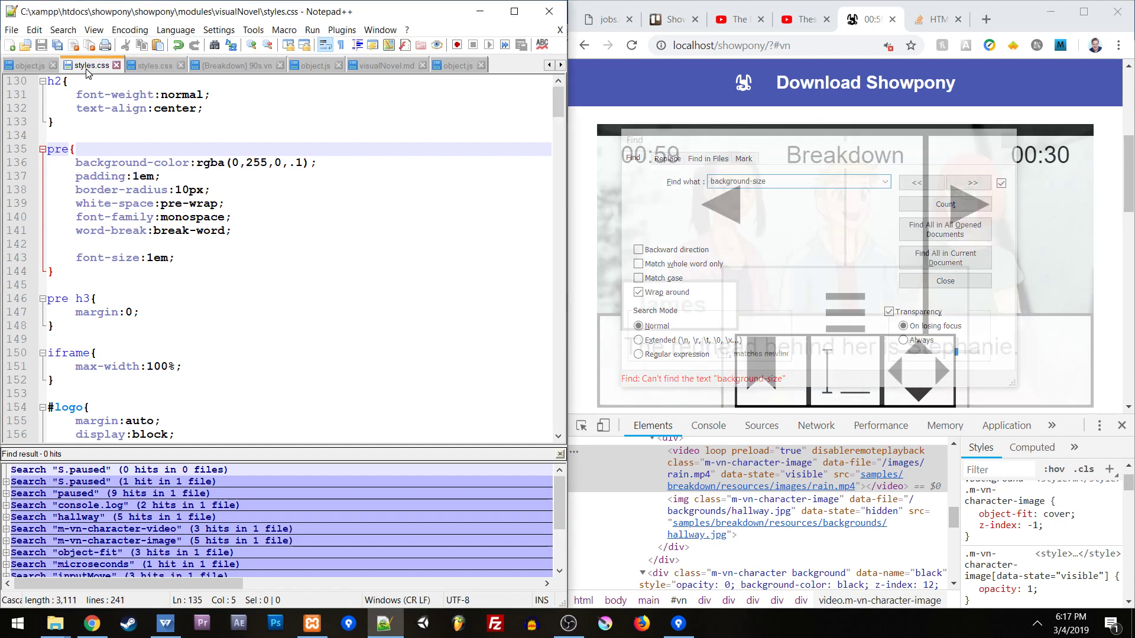
- Find background-size:contain in the other styles.css, inside the .m-vn-continue rule
click(968, 182)
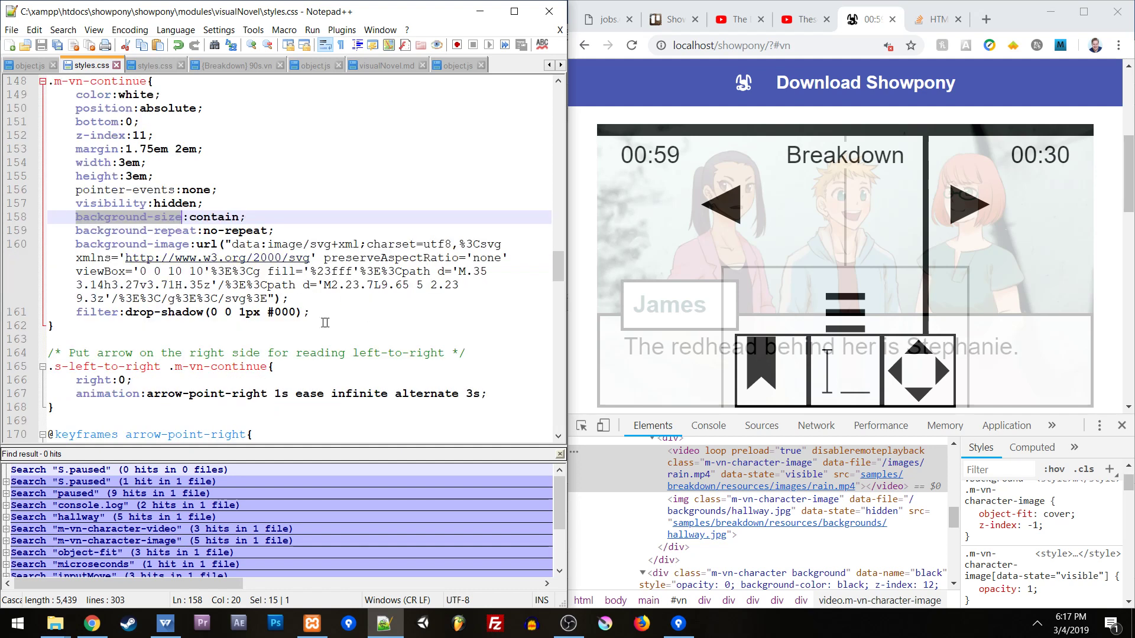
mouse_move(822, 462)
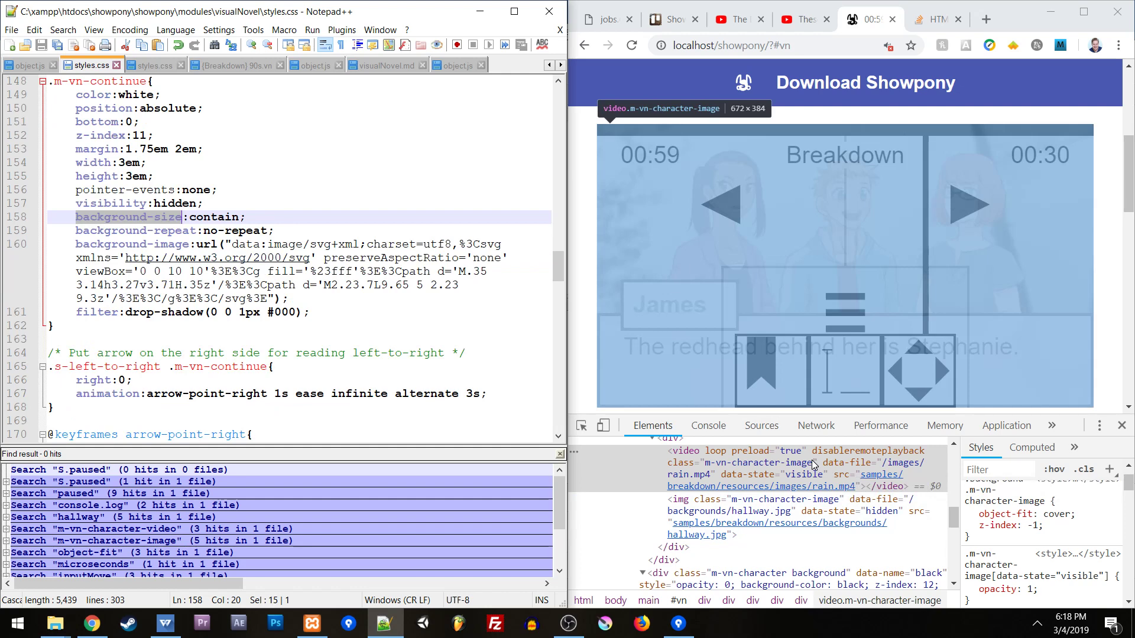
mouse_move(815, 488)
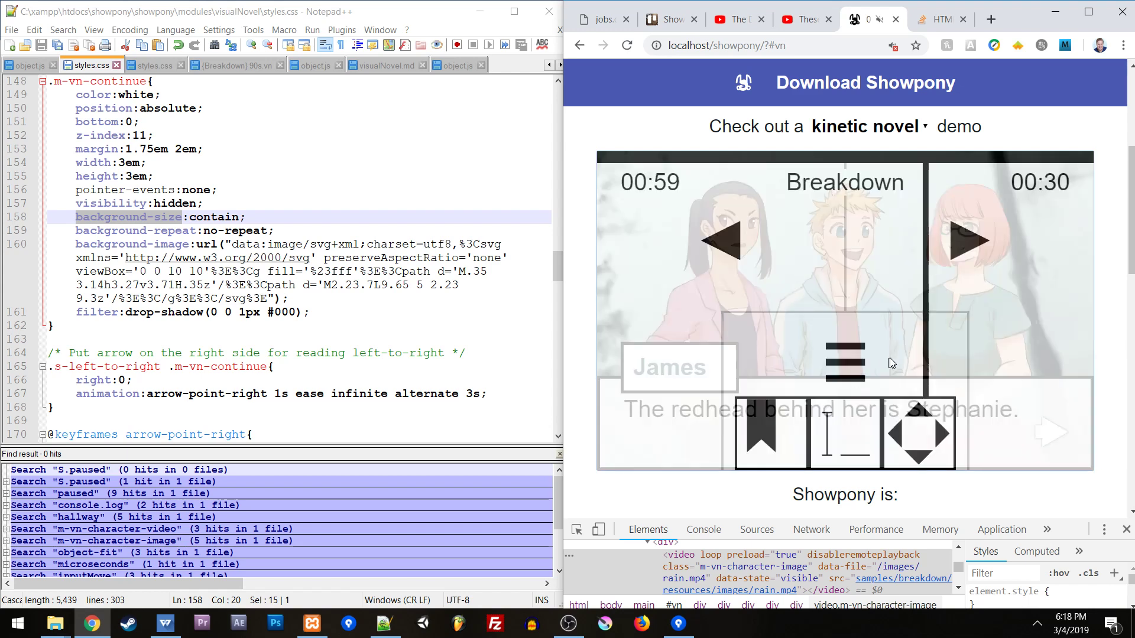
- Choose the video series demo type so the player shows the Sintel Trailer instead of the kinetic novel
click(865, 127)
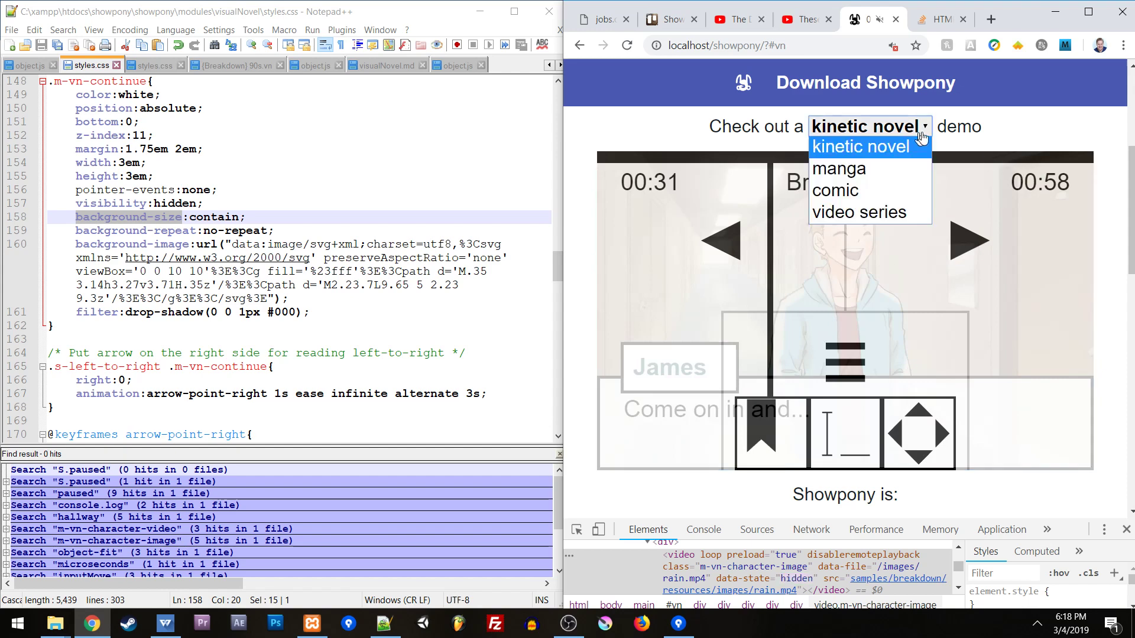
mouse_move(859, 212)
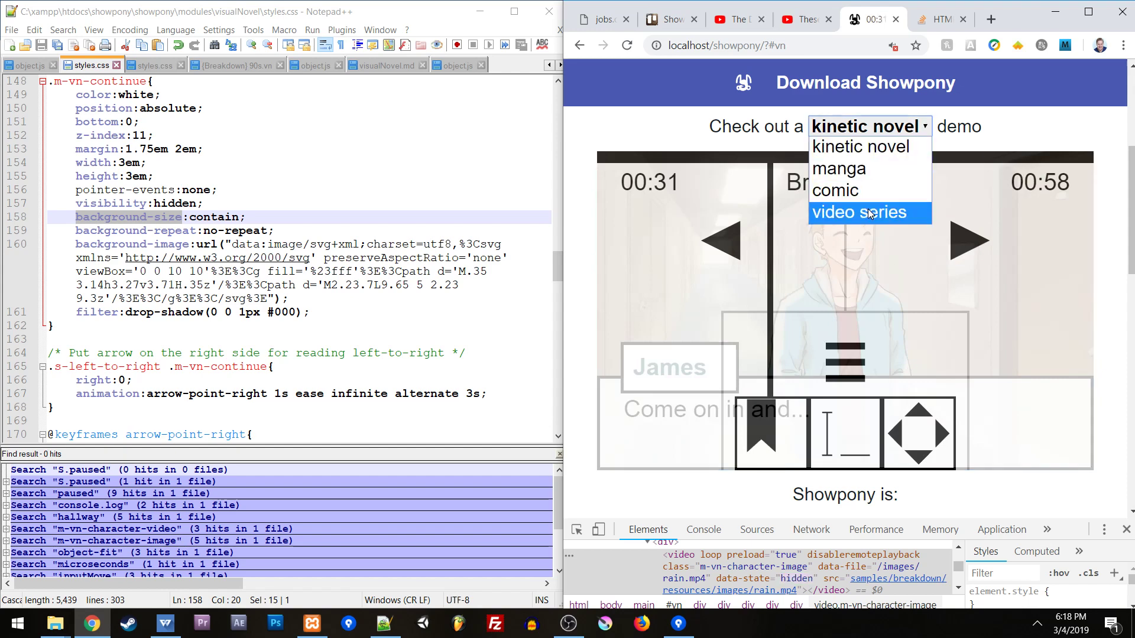
click(858, 212)
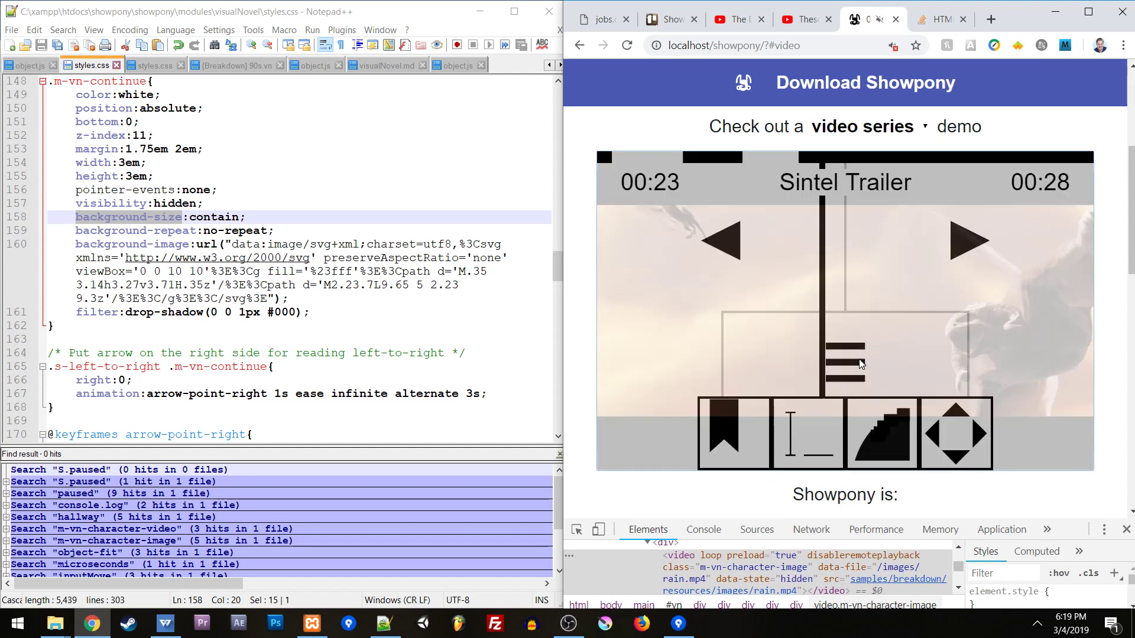
mouse_move(891, 367)
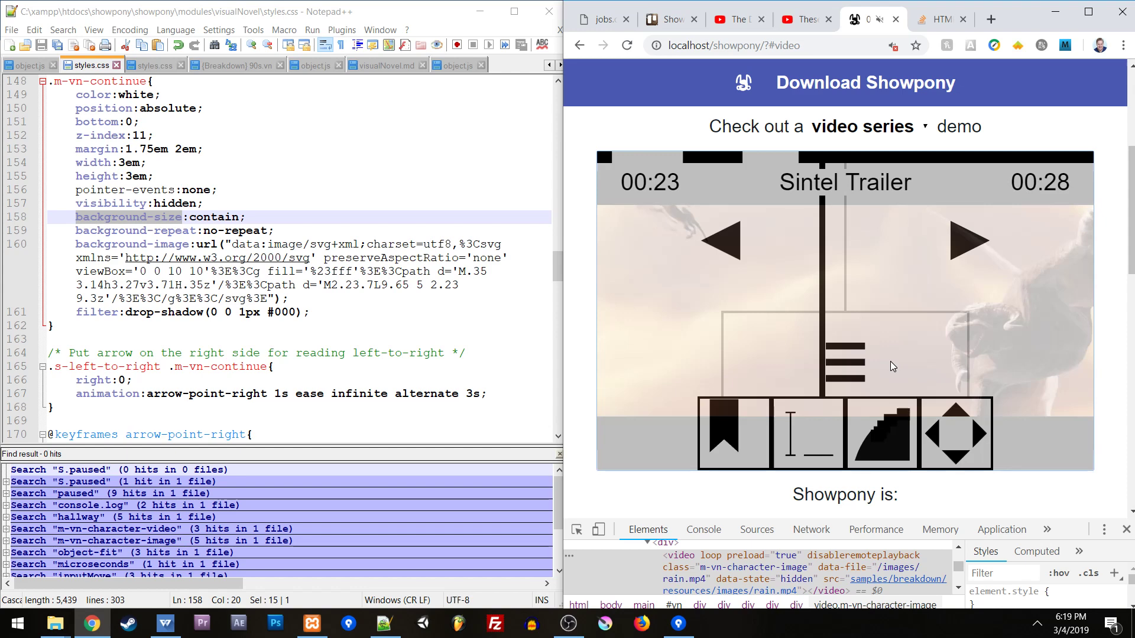
mouse_move(875, 368)
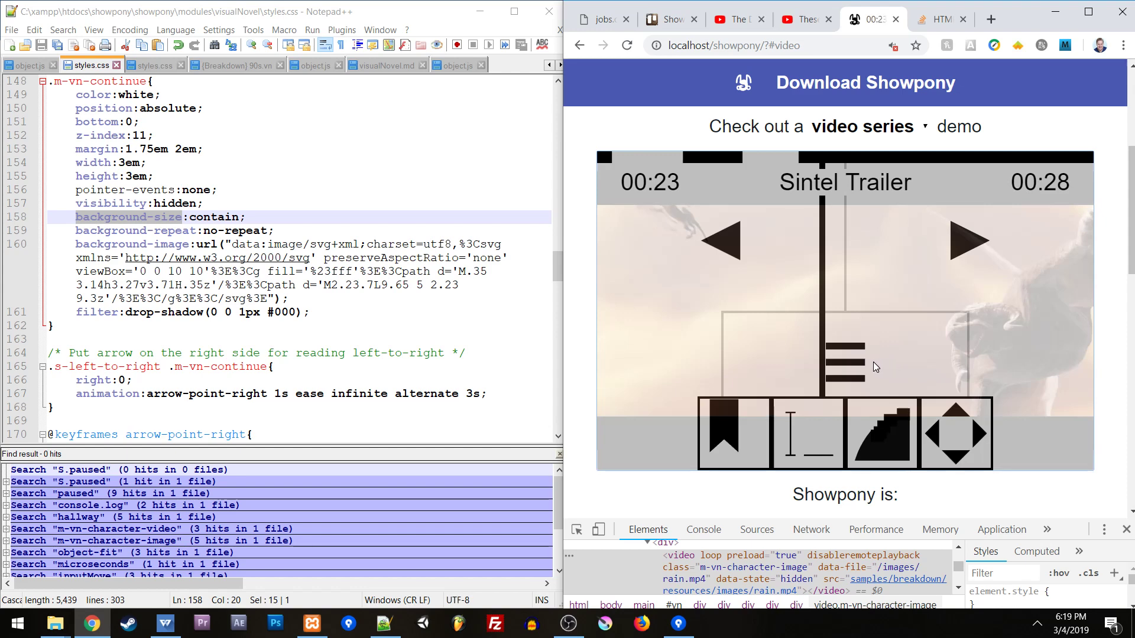
mouse_move(855, 370)
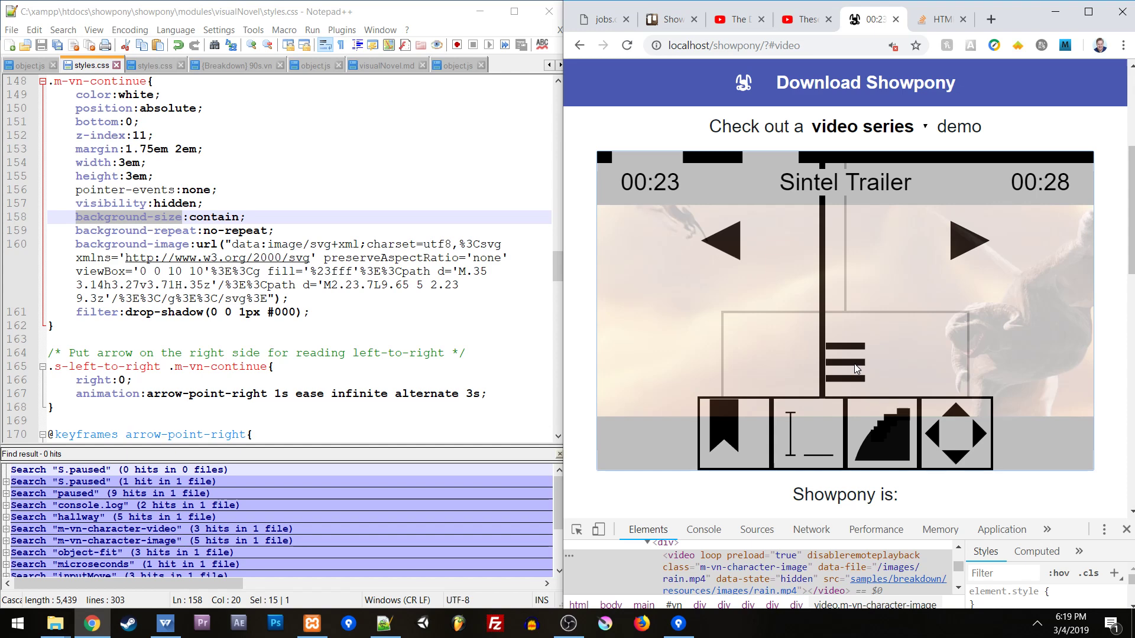
mouse_move(843, 369)
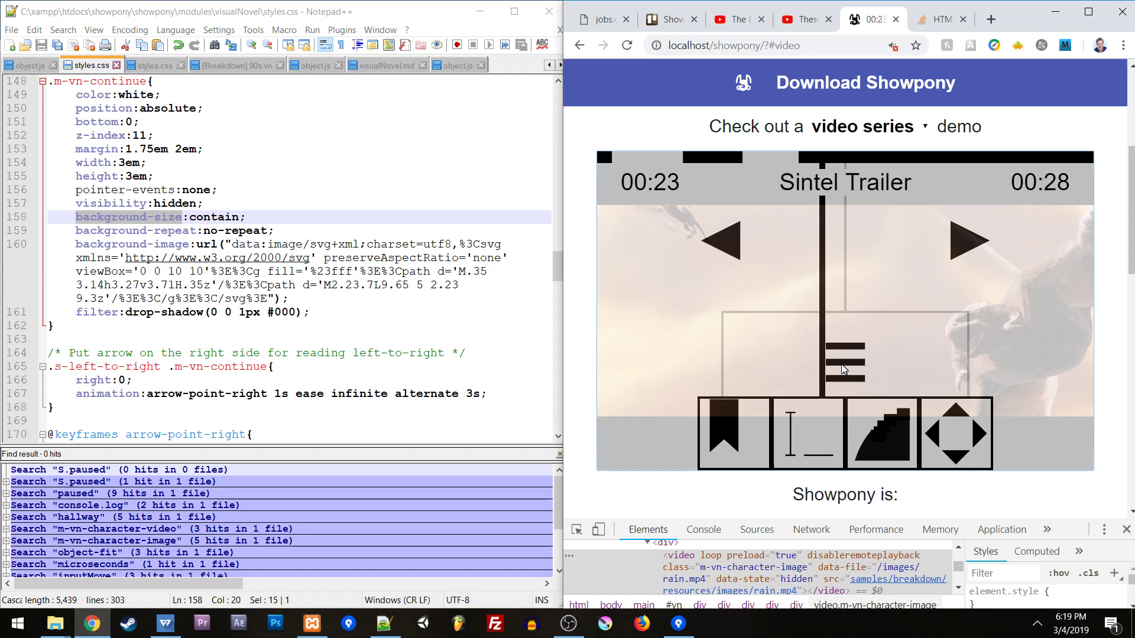